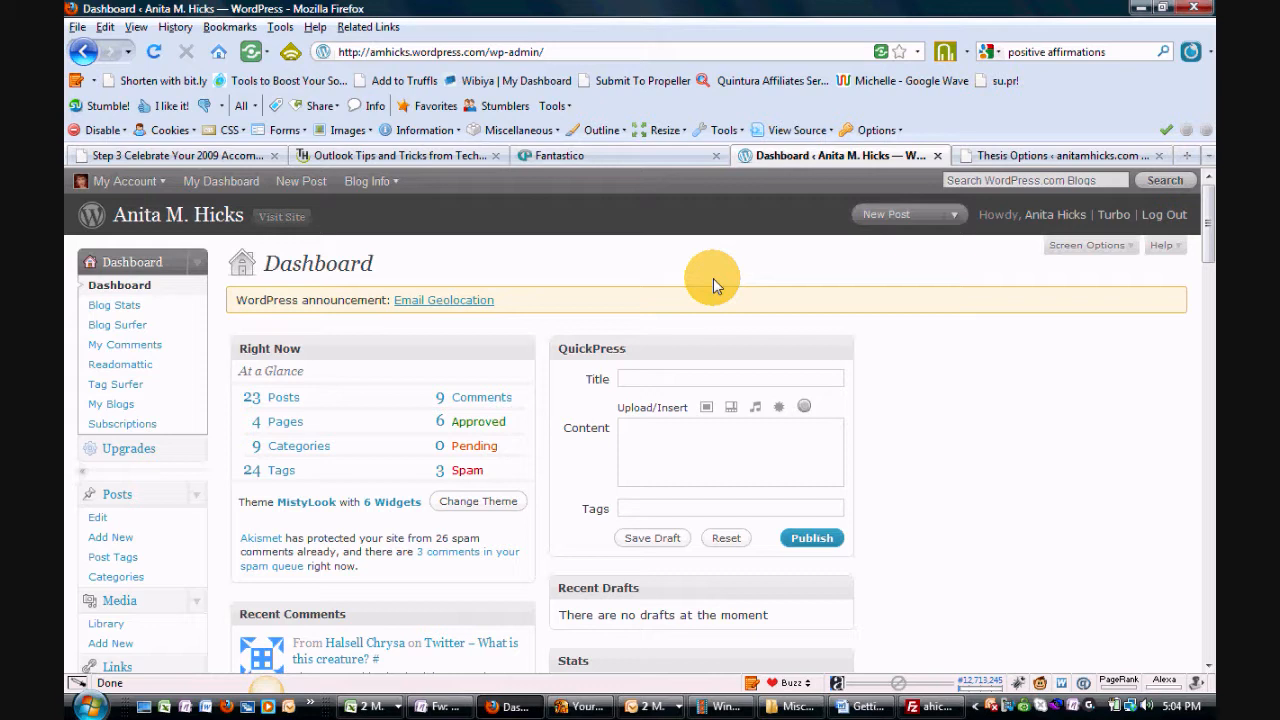
- Go to Tools > Export on the WordPress.com blog's dashboard
{"action": "scroll", "scroll_direction": "down", "scroll_amount": 3}
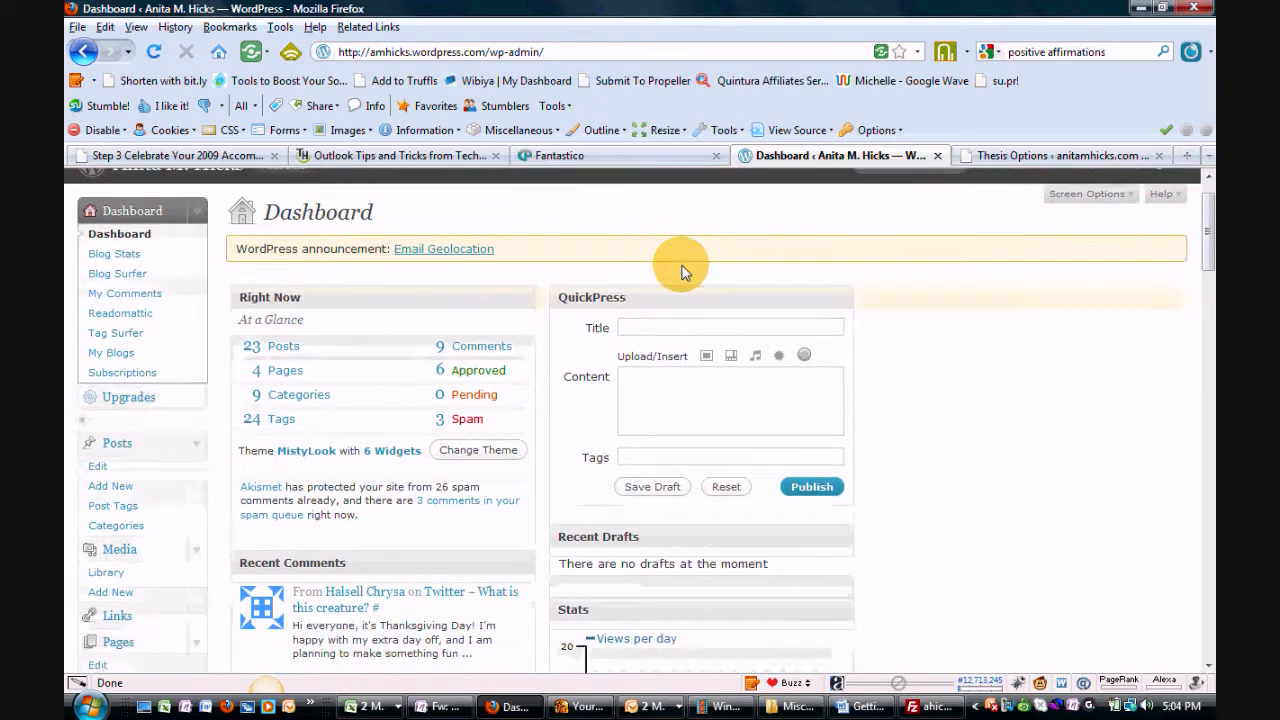
{"action": "scroll", "scroll_direction": "down", "scroll_amount": 3}
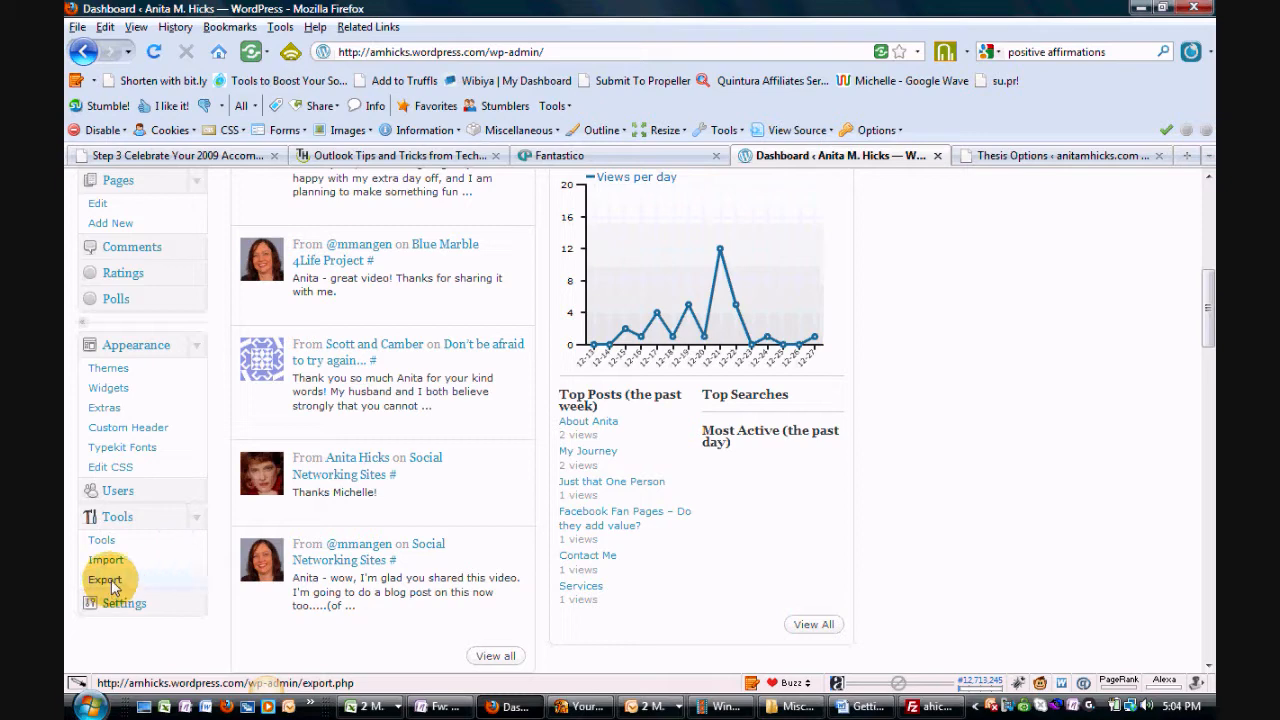
{"action": "left_click", "coordinate": [104, 580]}
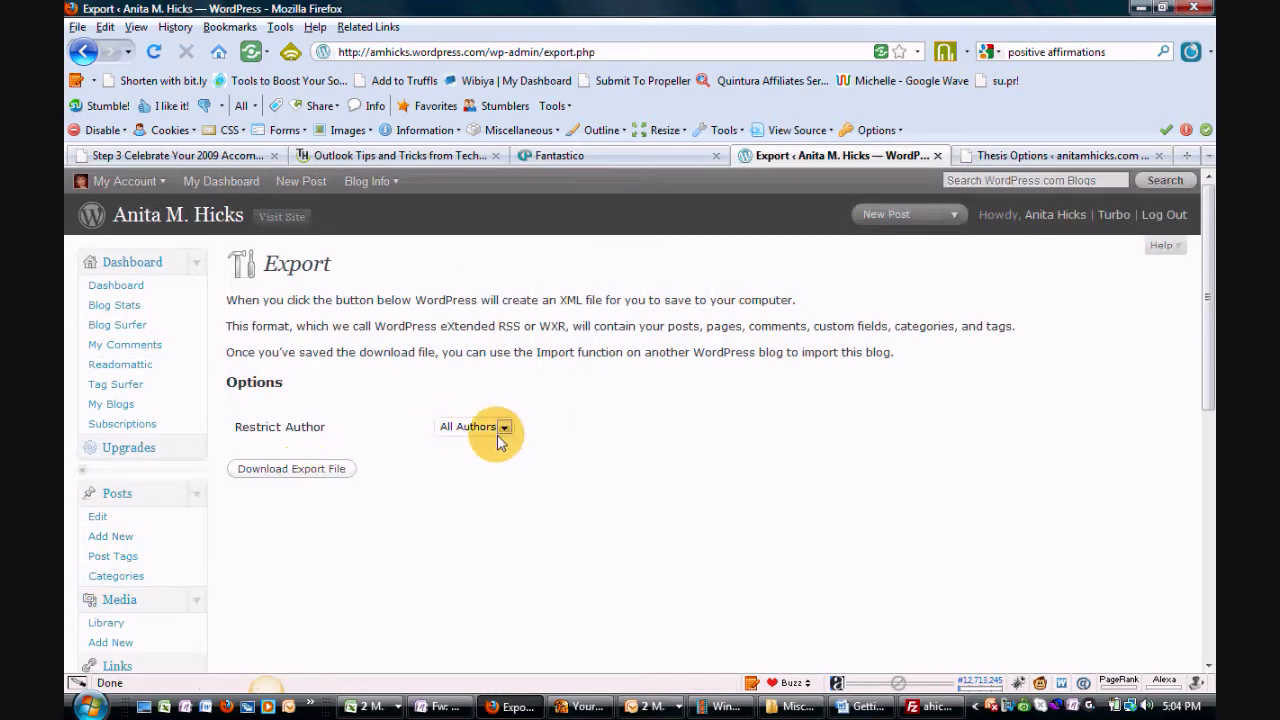
- Download wordpress.2009-12-27.xml with Restrict Author left at All Authors, saving it locally
{"action": "left_click", "coordinate": [504, 426]}
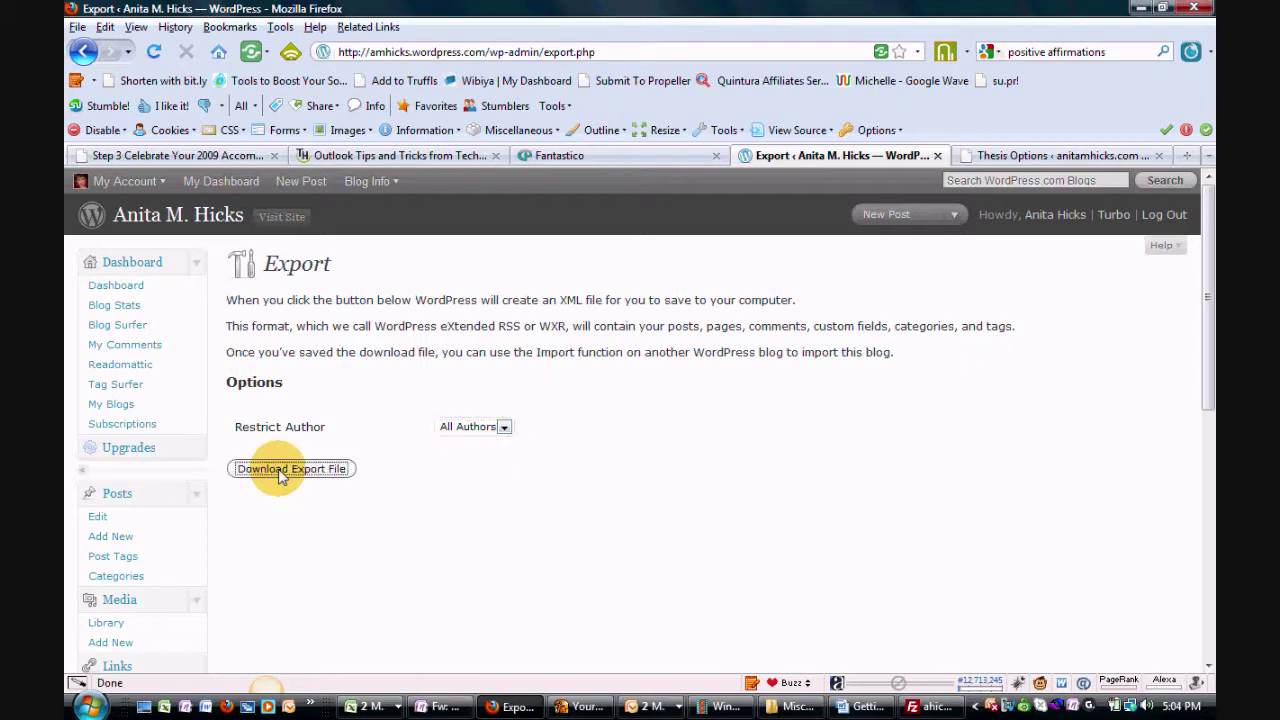
{"action": "left_click", "coordinate": [292, 468]}
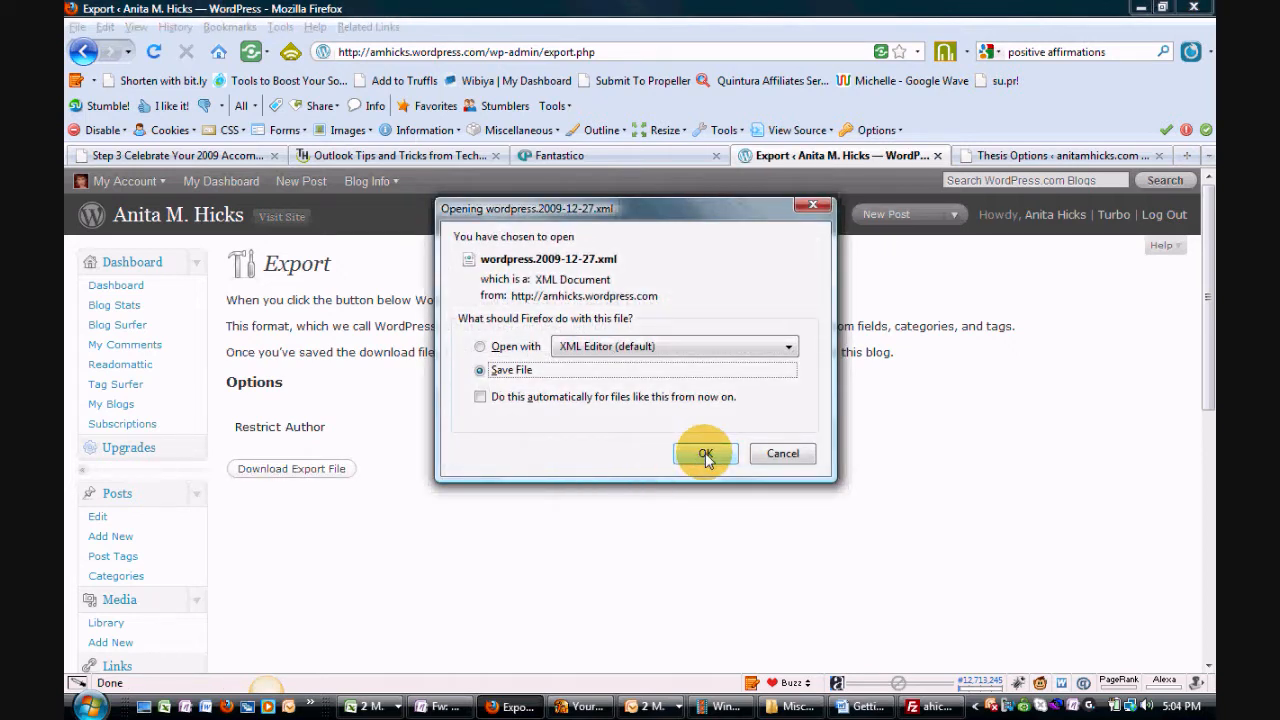
{"action": "mouse_move", "coordinate": [572, 270]}
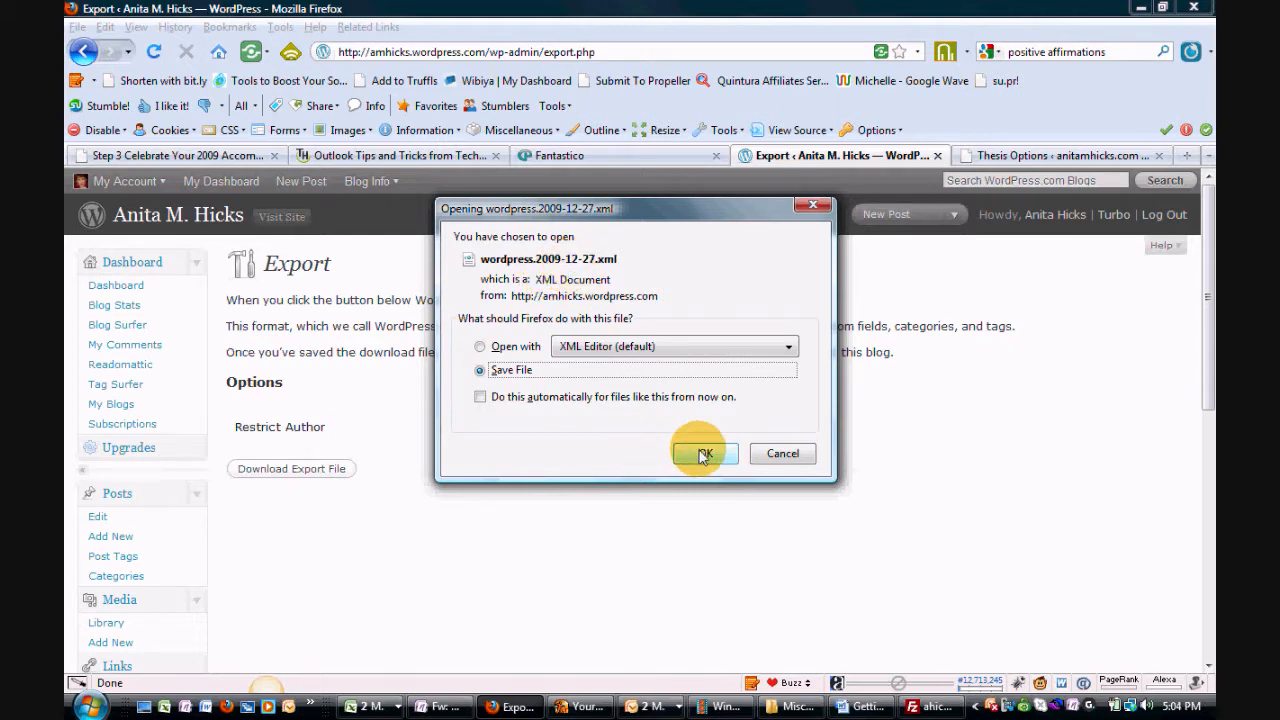
{"action": "left_click", "coordinate": [704, 452]}
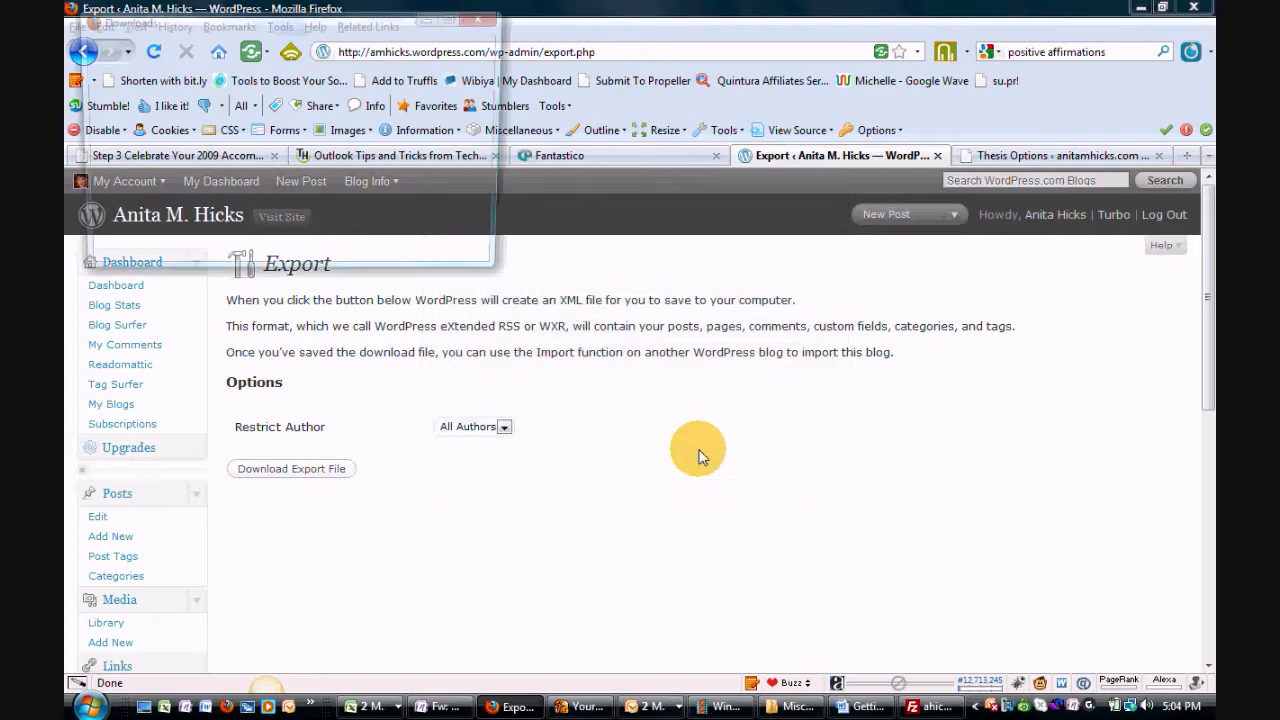
{"action": "left_click", "coordinate": [292, 468]}
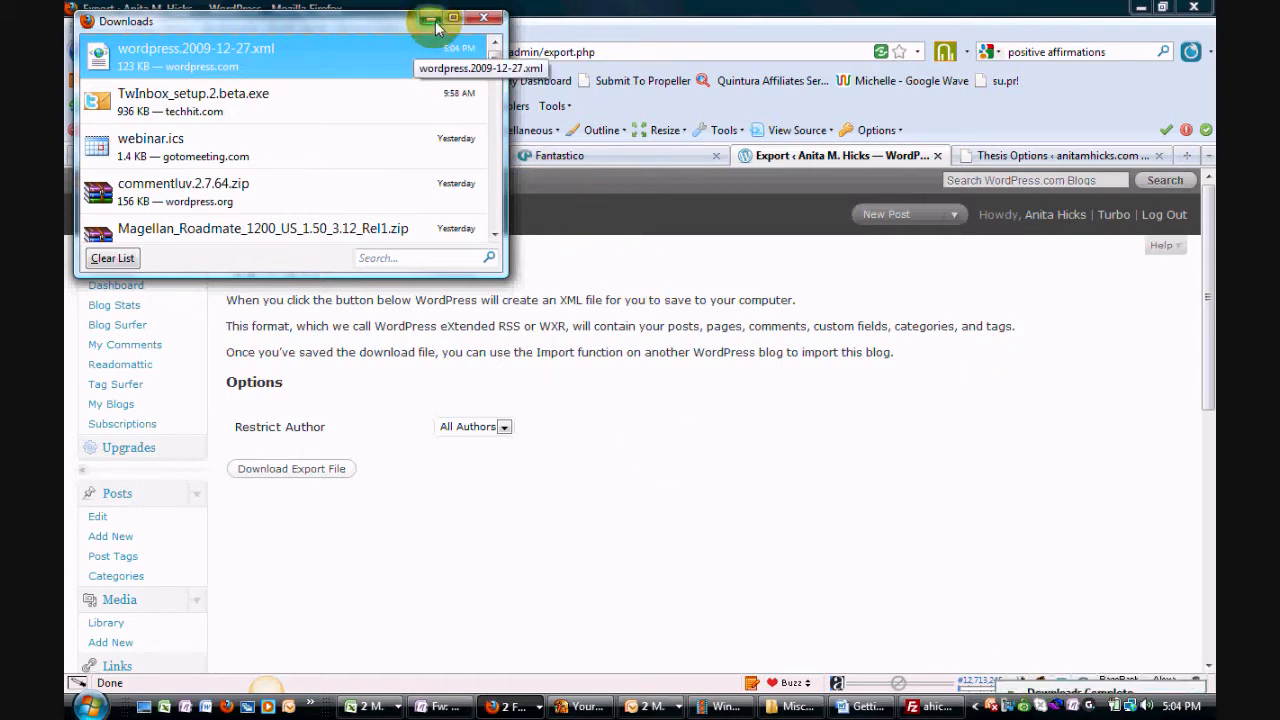
{"action": "left_click", "coordinate": [484, 18]}
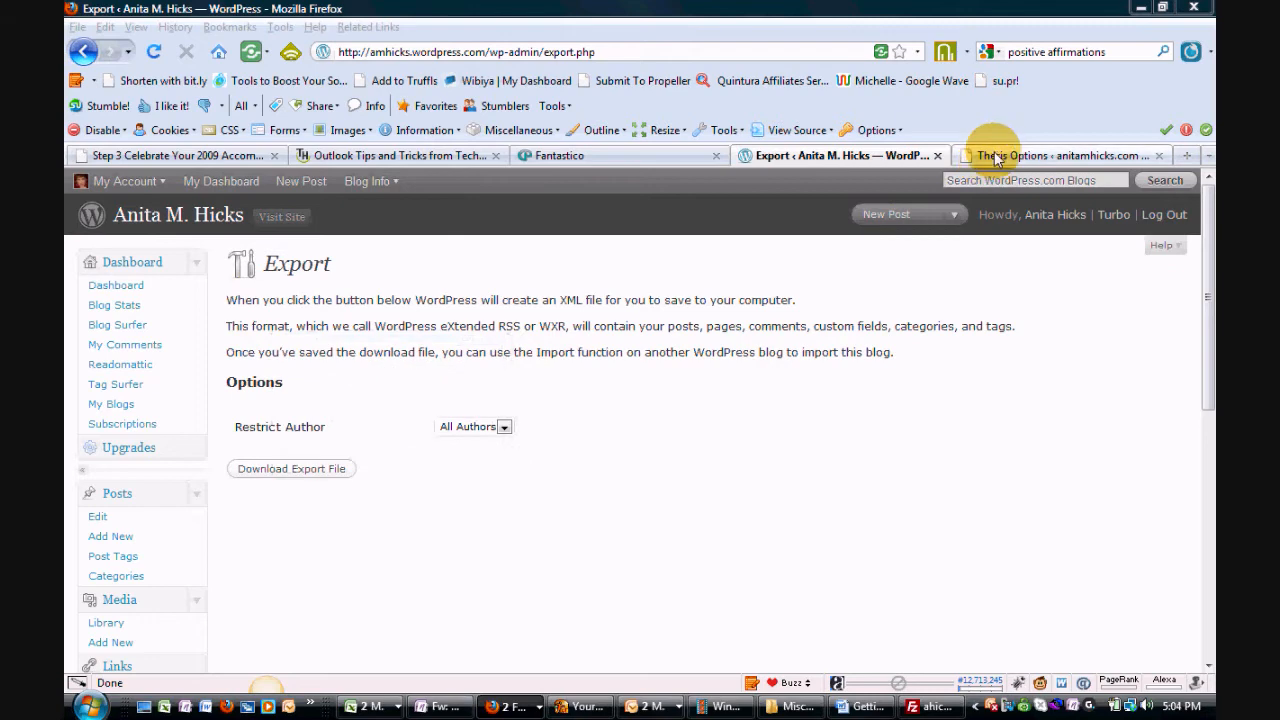
- Switch to the anitamhicks.com admin and go to Tools > Import
{"action": "left_click", "coordinate": [1060, 156]}
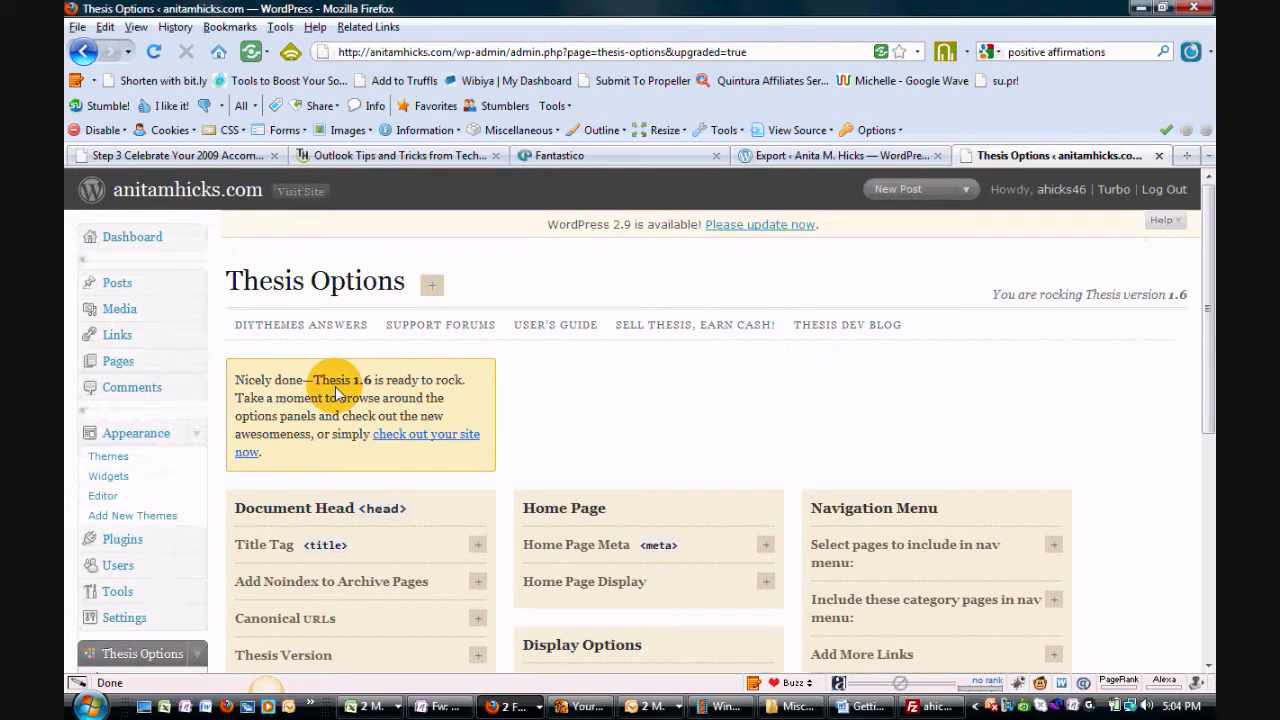
{"action": "scroll", "scroll_direction": "down", "scroll_amount": 3}
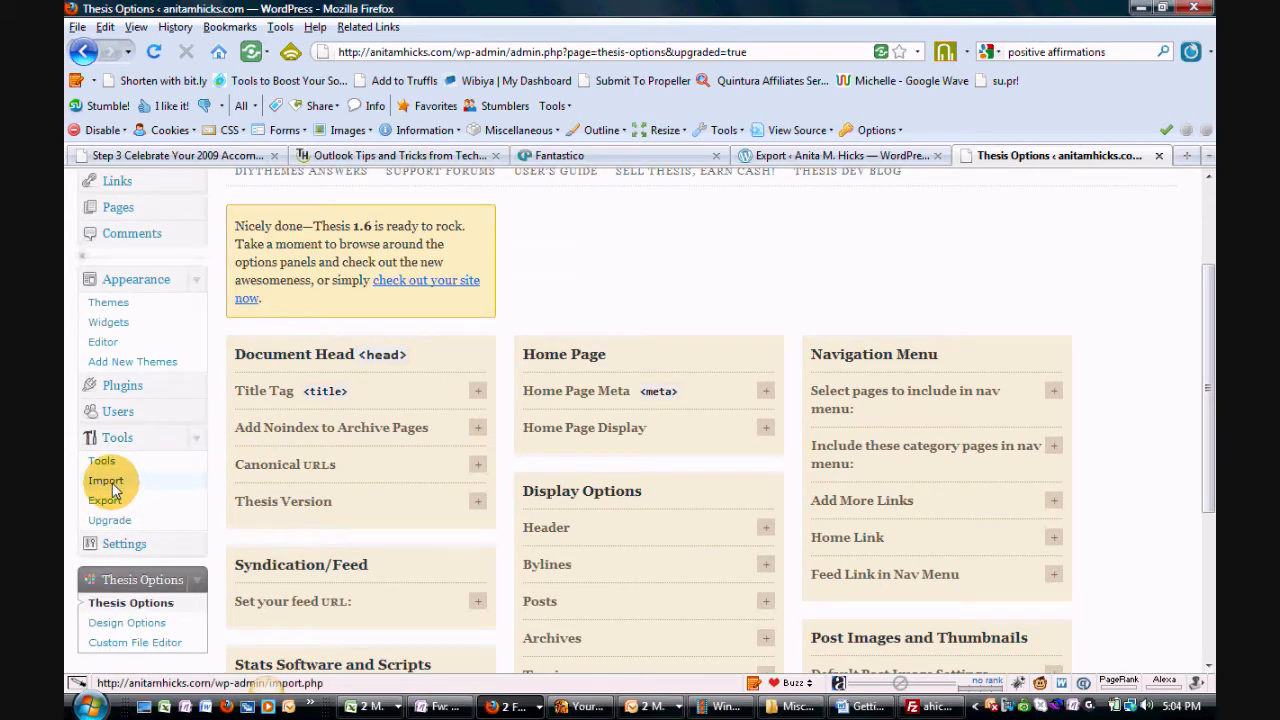
{"action": "left_click", "coordinate": [104, 480]}
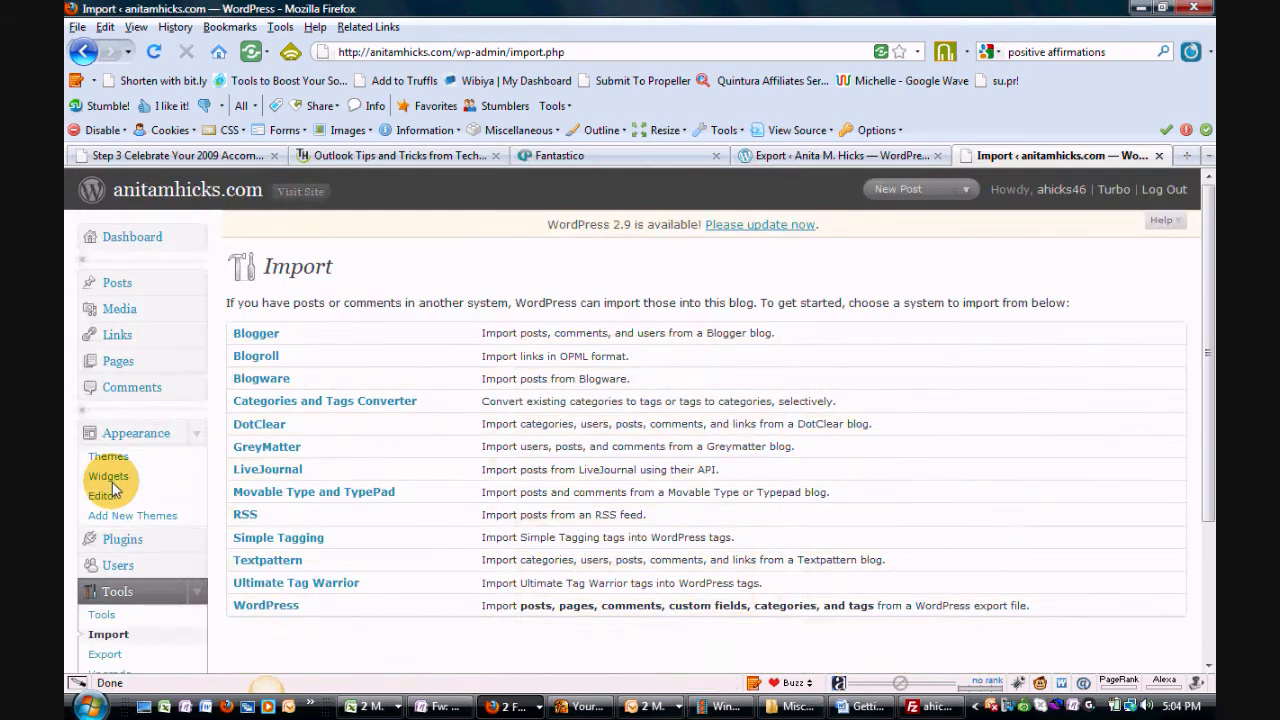
{"action": "mouse_move", "coordinate": [266, 604]}
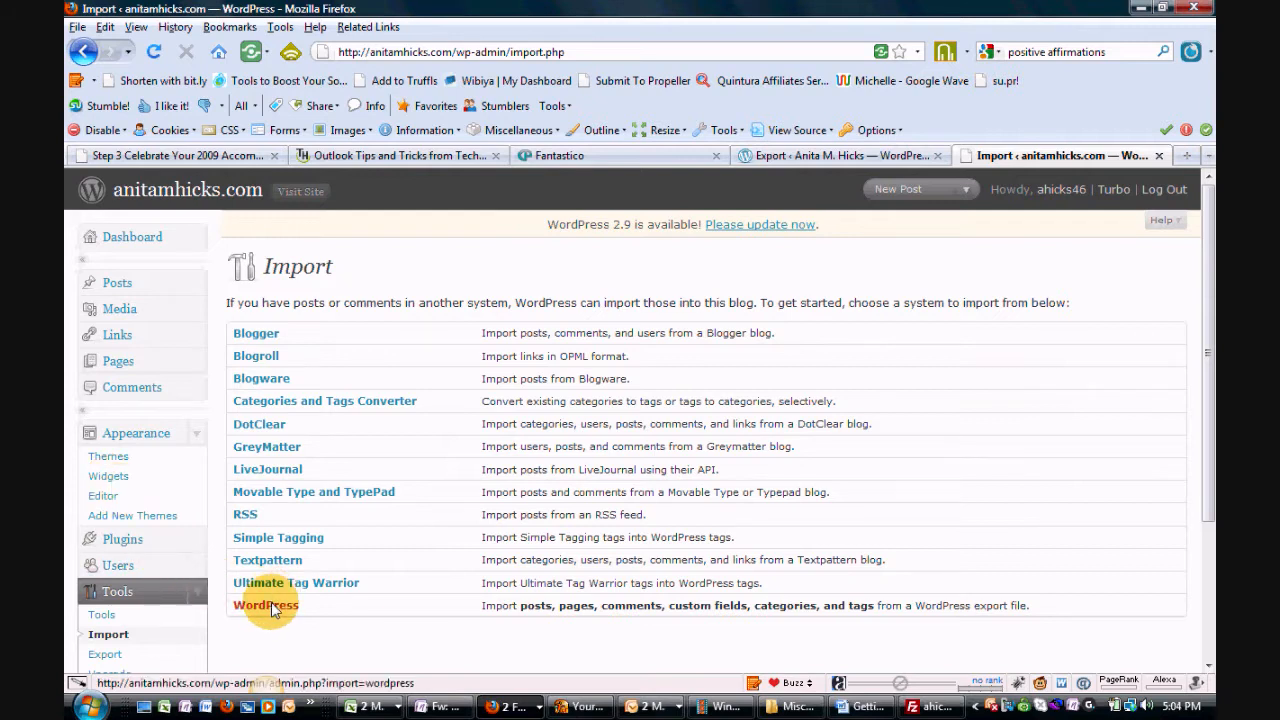
{"action": "mouse_move", "coordinate": [266, 604]}
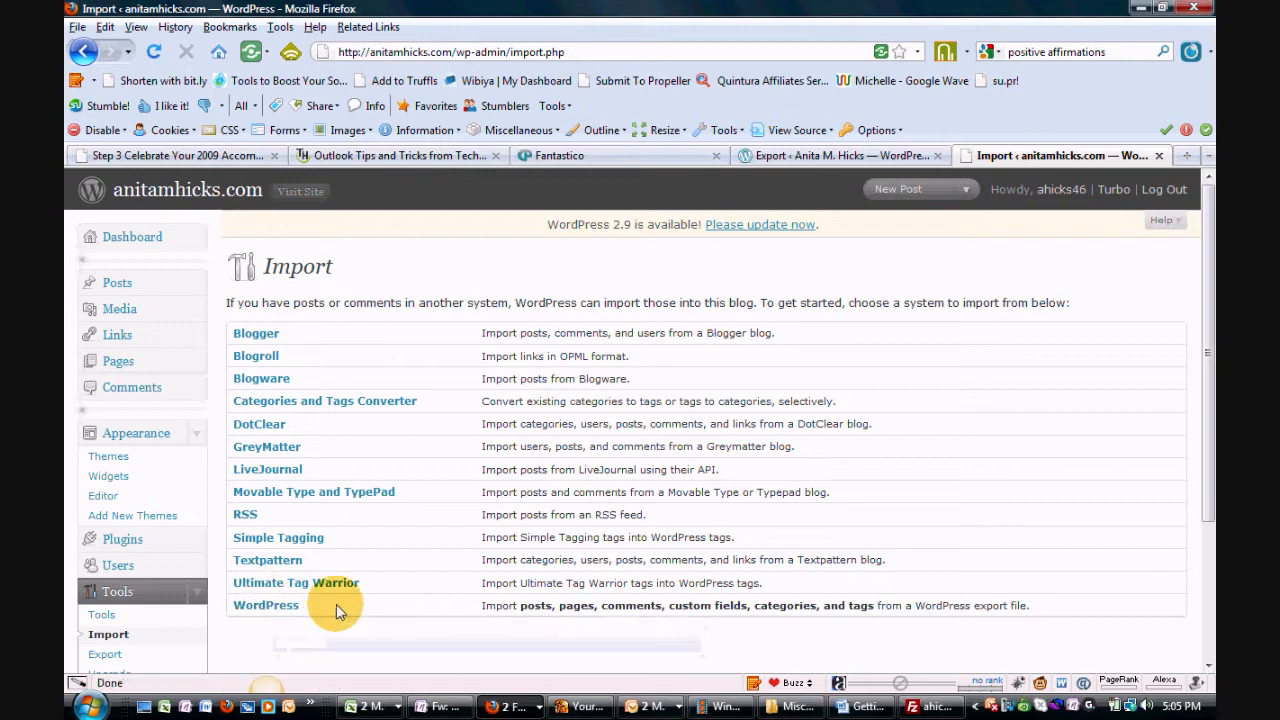
{"action": "mouse_move", "coordinate": [316, 368]}
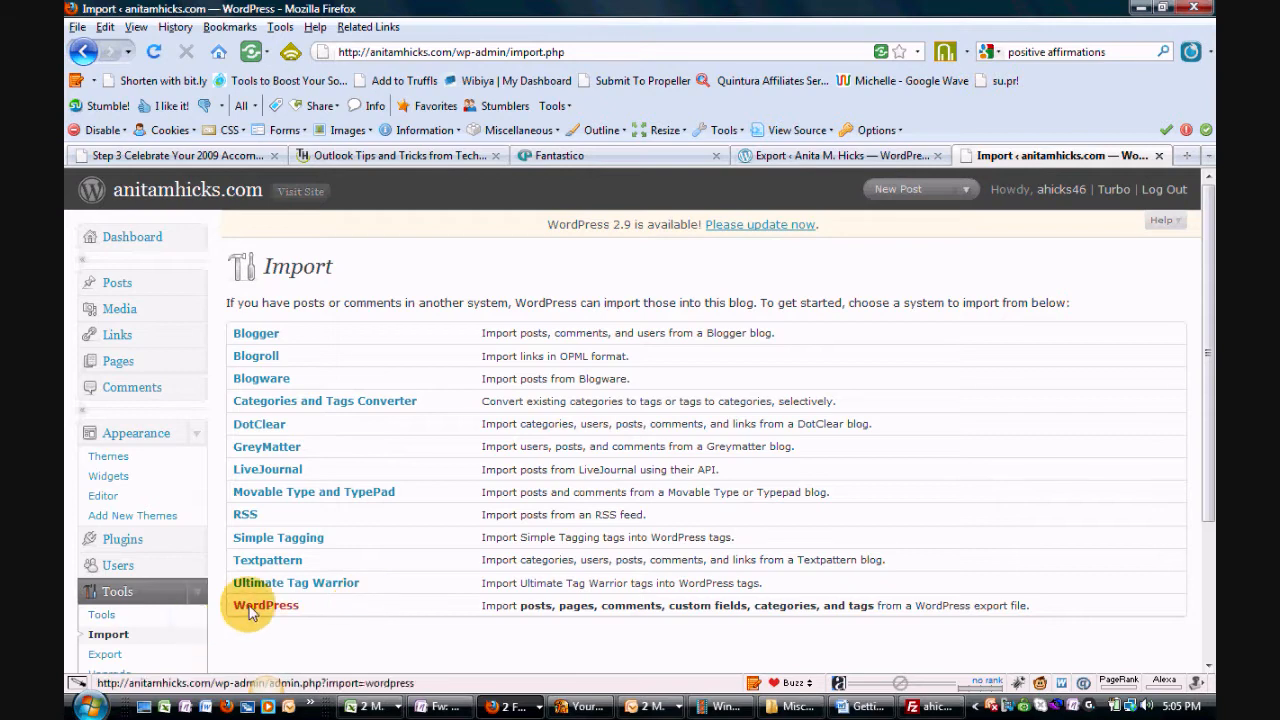
- Choose the WordPress importer and begin browsing for the export file
{"action": "left_click", "coordinate": [264, 604]}
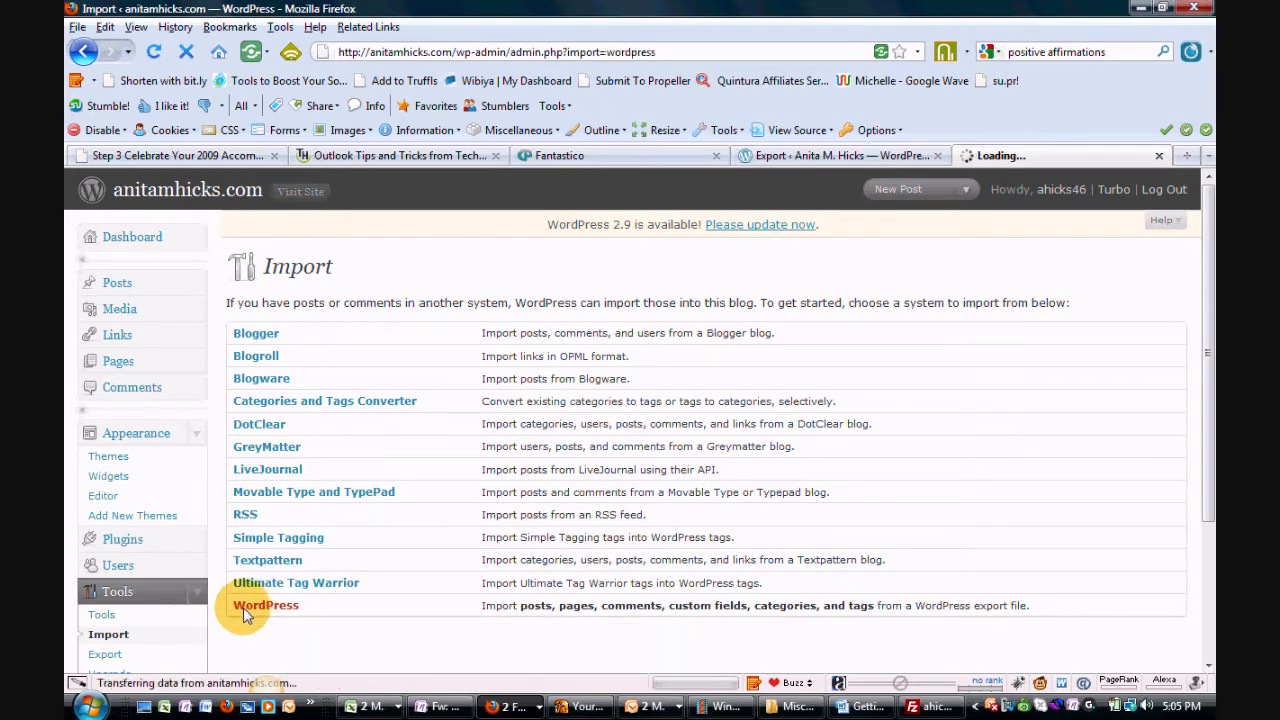
{"action": "left_click", "coordinate": [266, 604]}
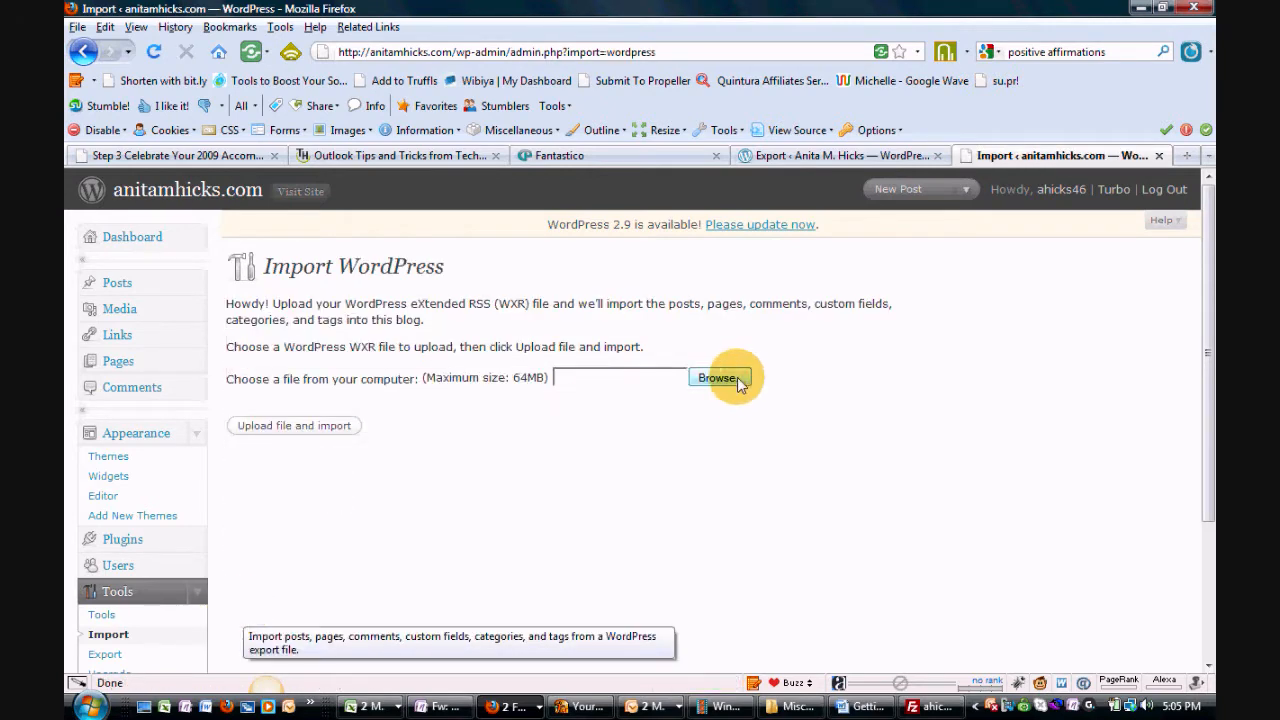
{"action": "left_click", "coordinate": [716, 378]}
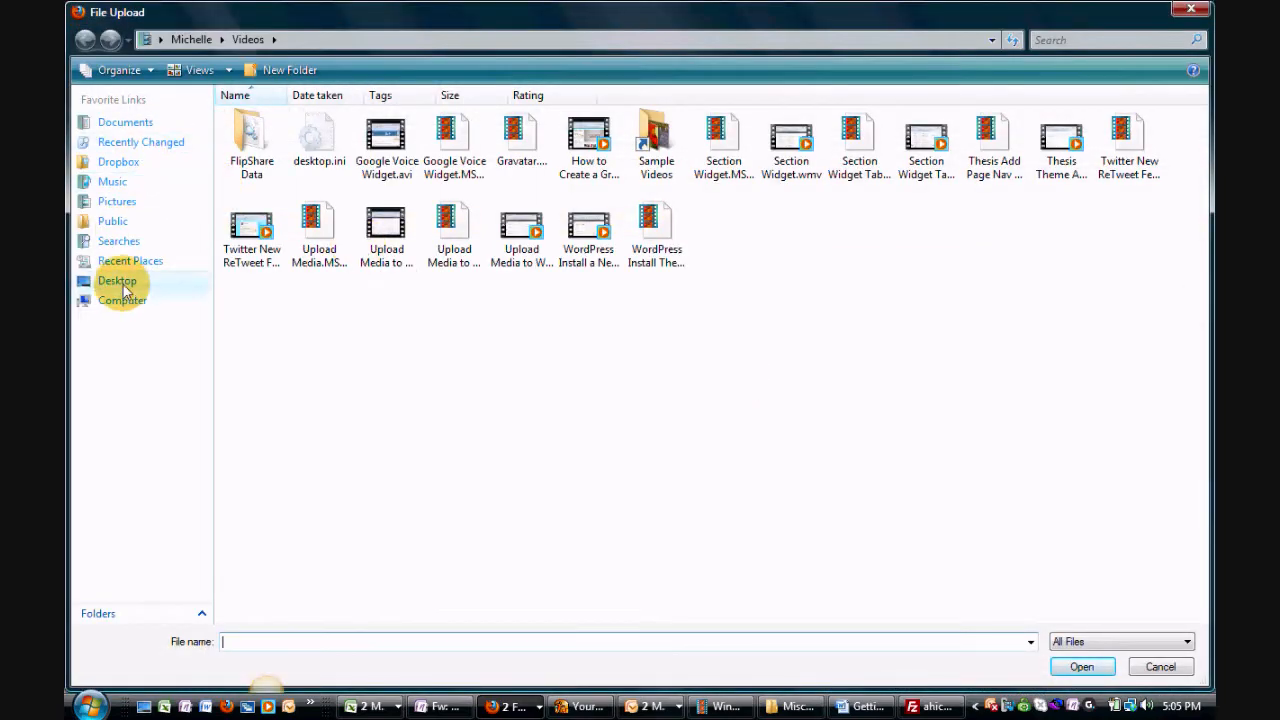
- Select the wordpress XML export file from the Desktop so its path fills the upload field
{"action": "left_click", "coordinate": [116, 280]}
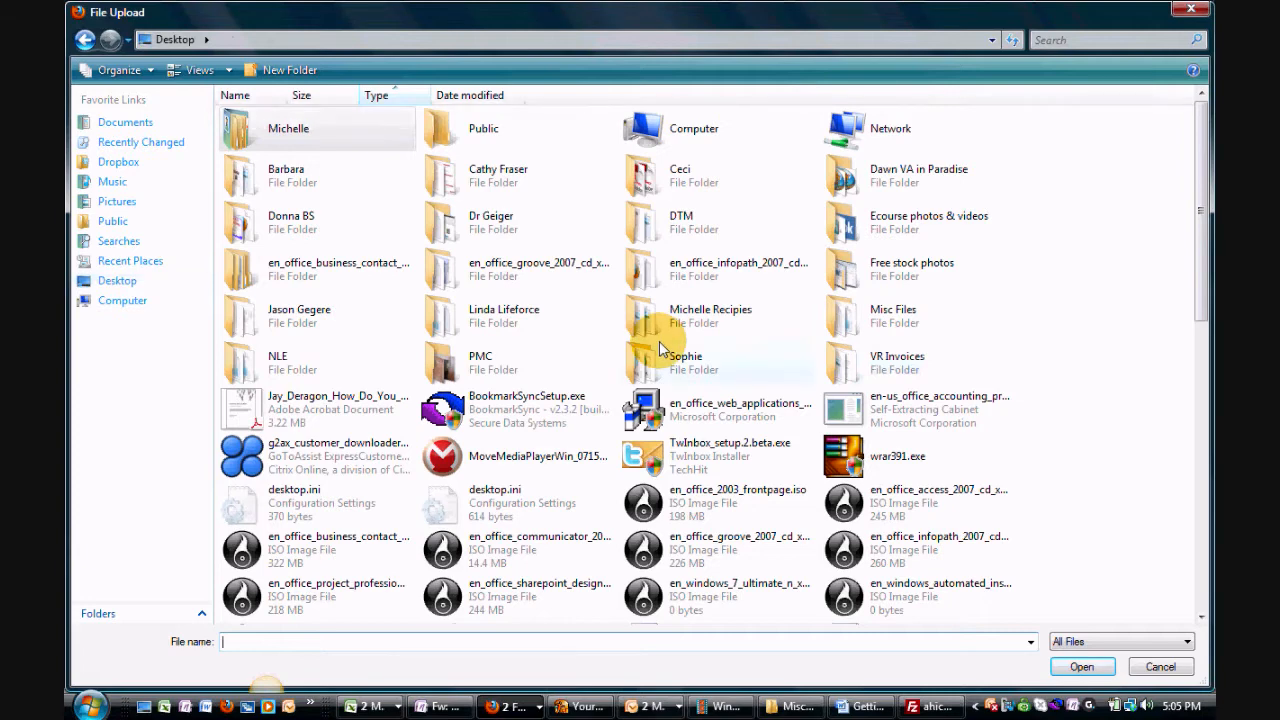
{"action": "mouse_move", "coordinate": [750, 376]}
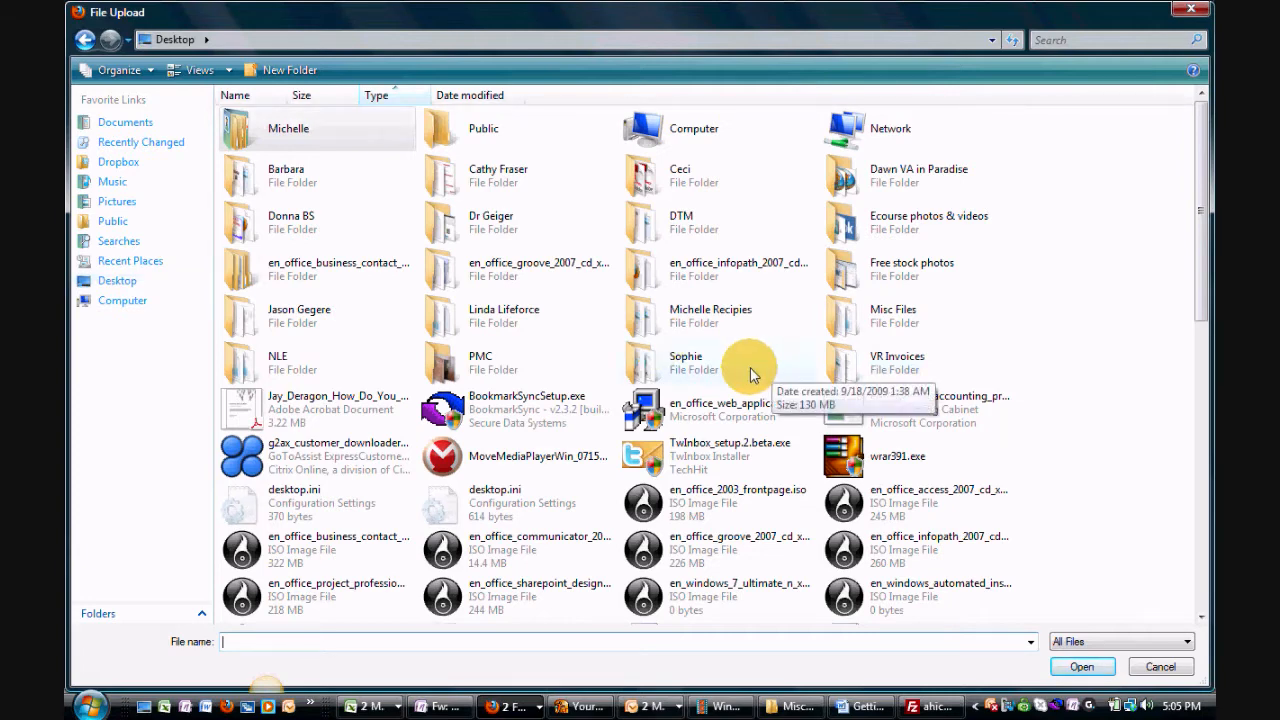
{"action": "mouse_move", "coordinate": [1200, 640]}
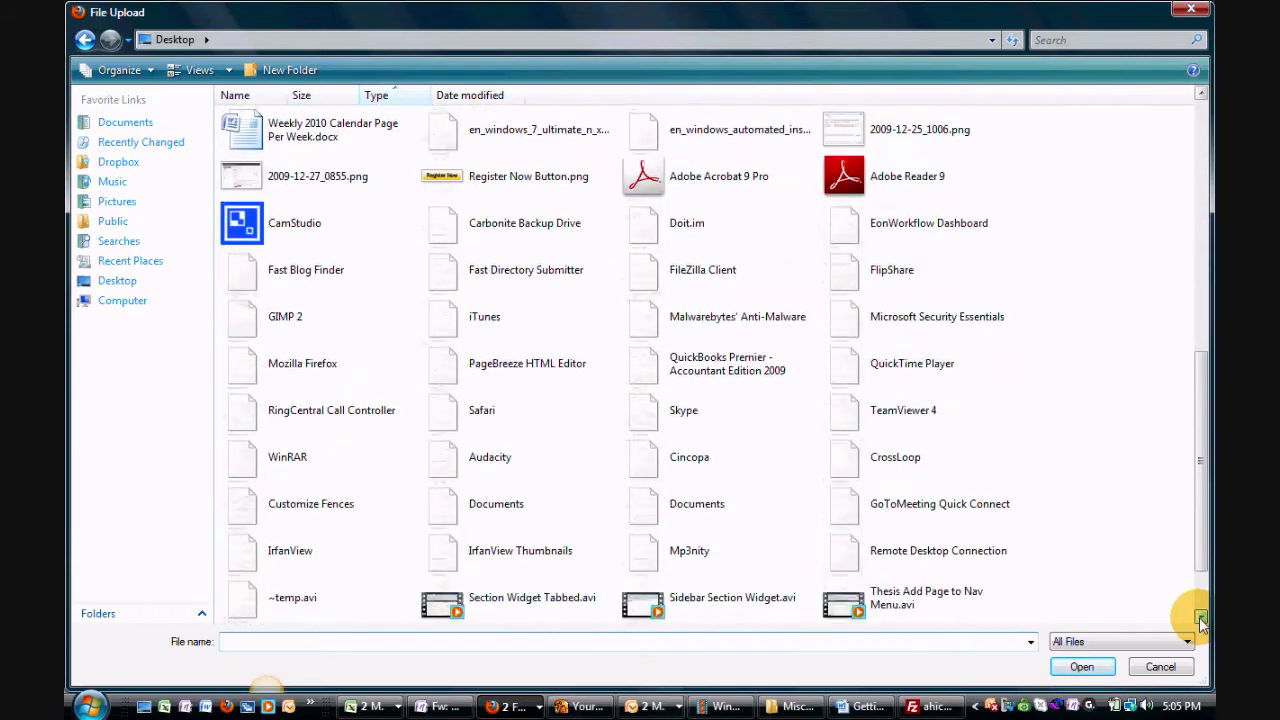
{"action": "scroll", "scroll_direction": "down", "scroll_amount": 3}
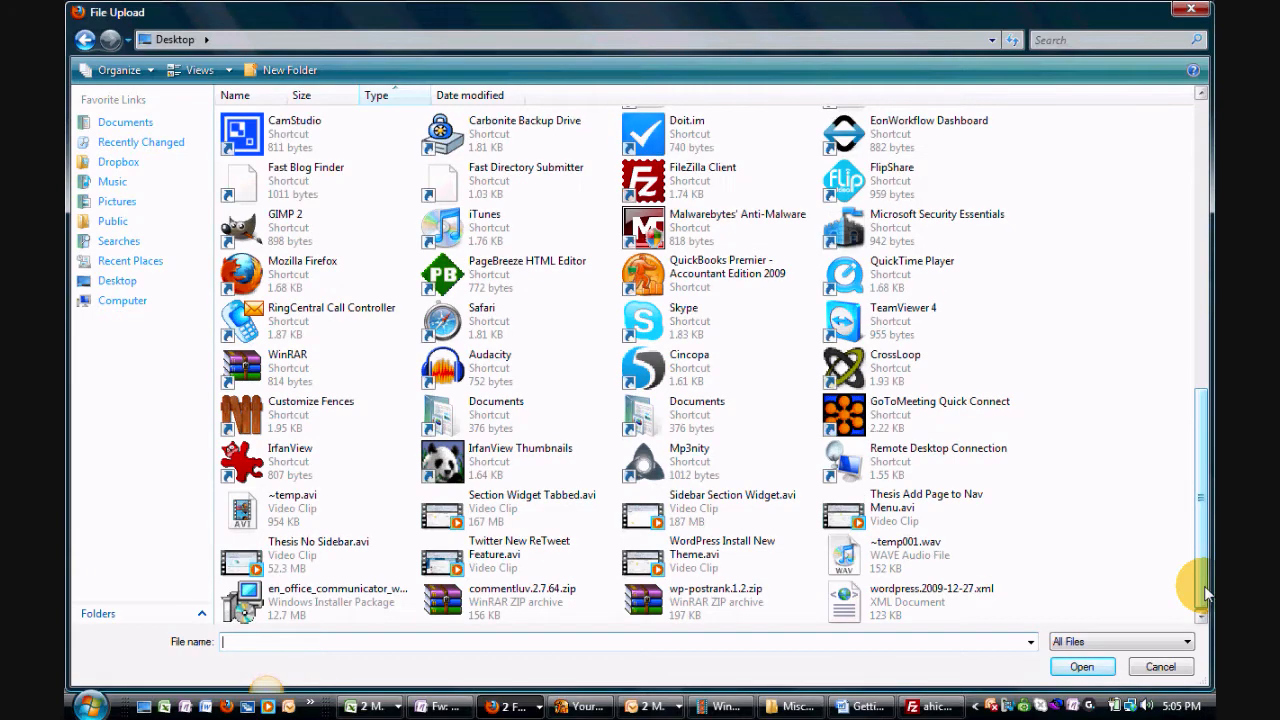
{"action": "scroll", "scroll_direction": "up", "scroll_amount": 3}
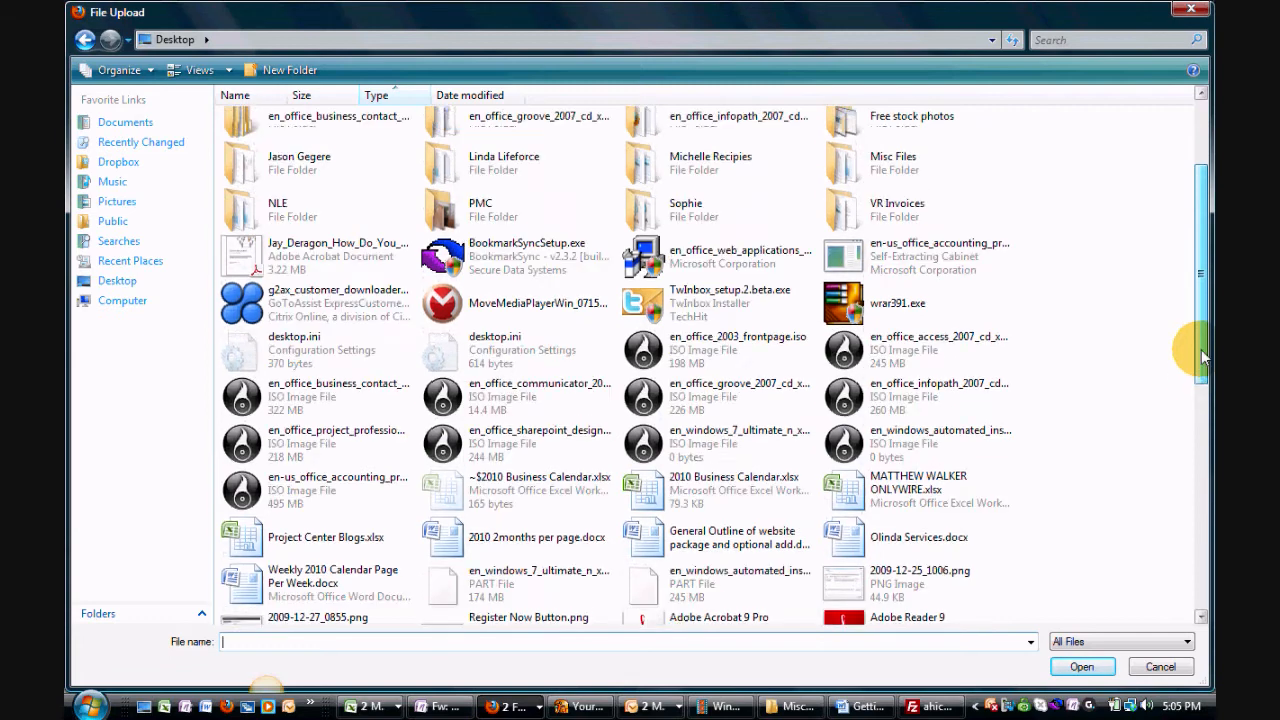
{"action": "scroll", "scroll_direction": "up", "scroll_amount": 3}
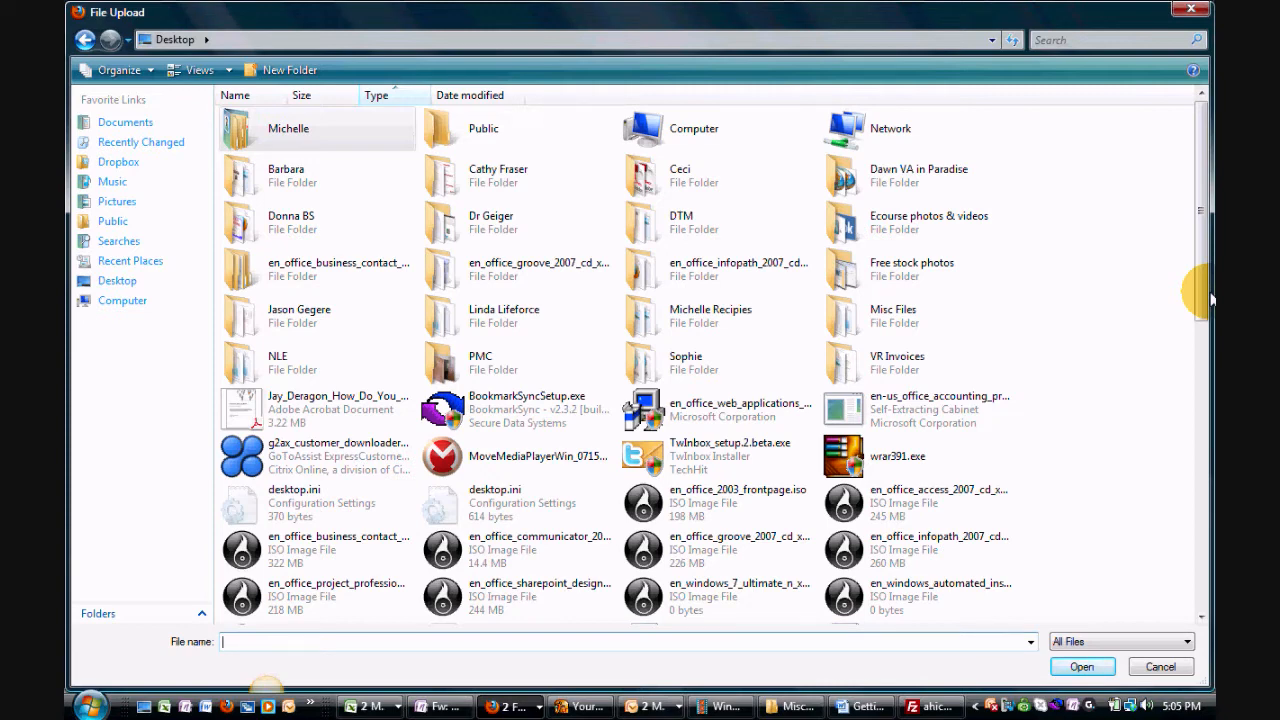
{"action": "scroll", "scroll_direction": "down", "scroll_amount": 3}
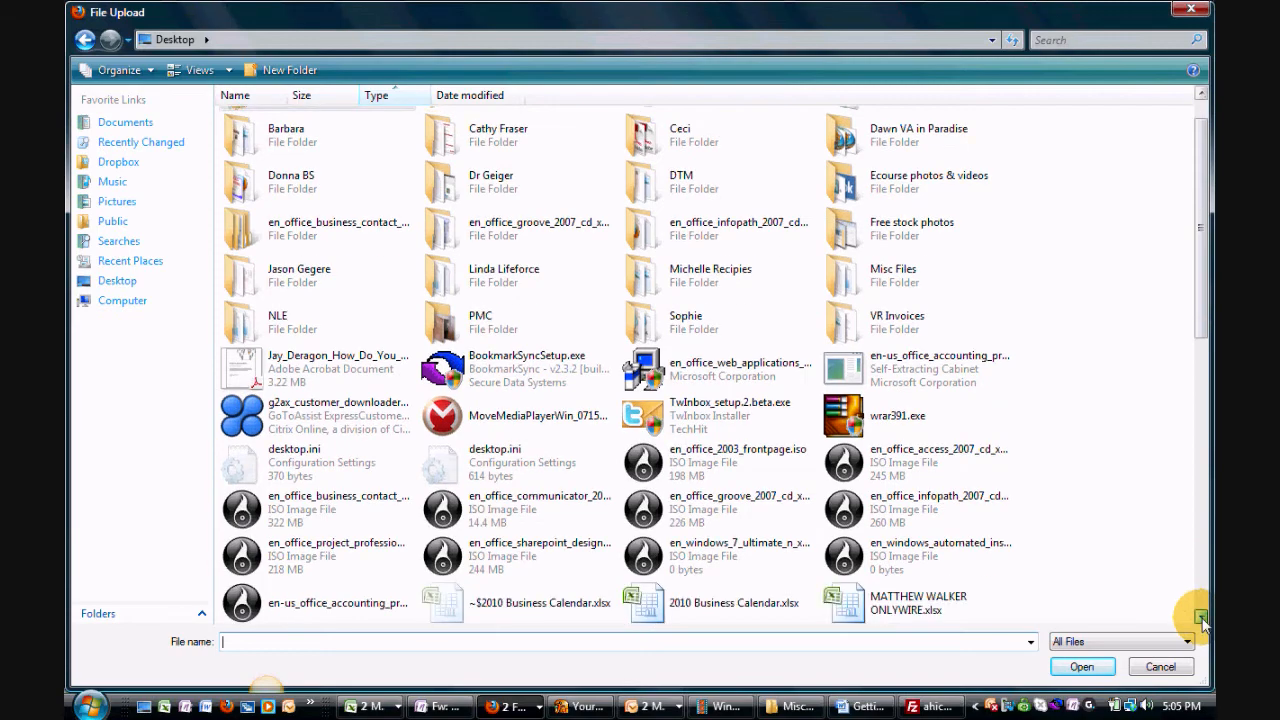
{"action": "scroll", "scroll_direction": "down", "scroll_amount": 3}
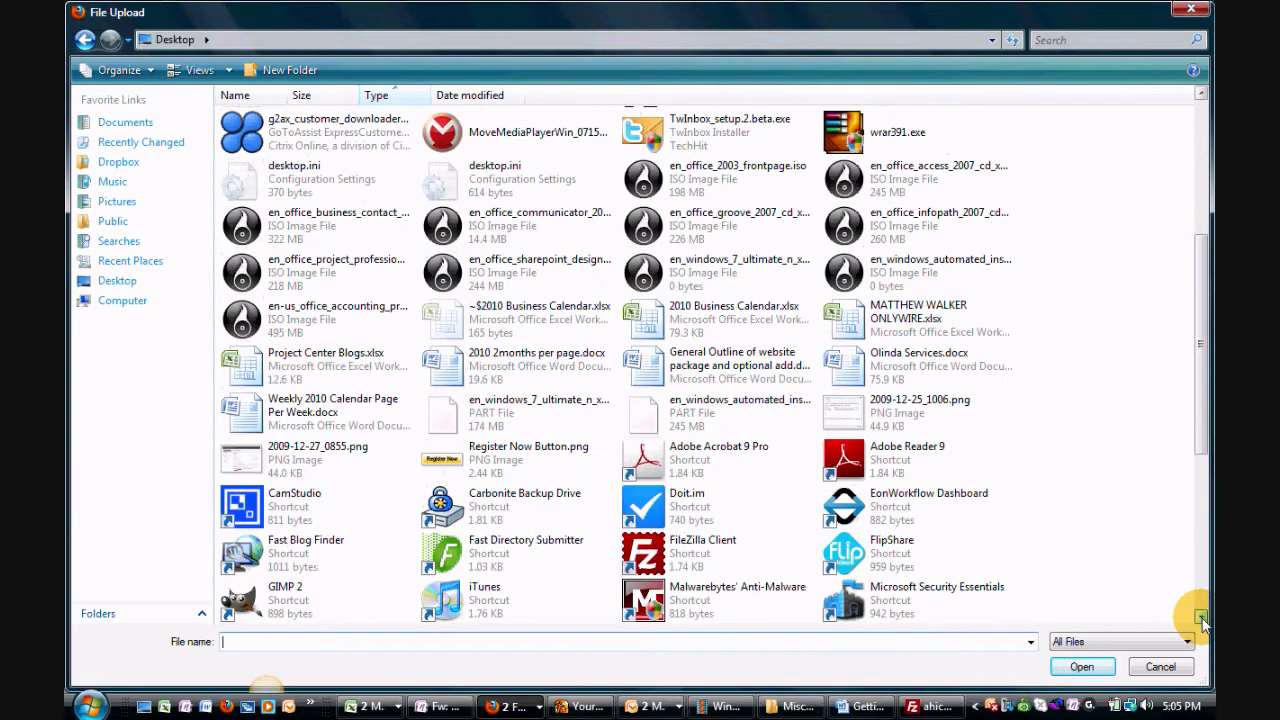
{"action": "scroll", "scroll_direction": "down", "scroll_amount": 3}
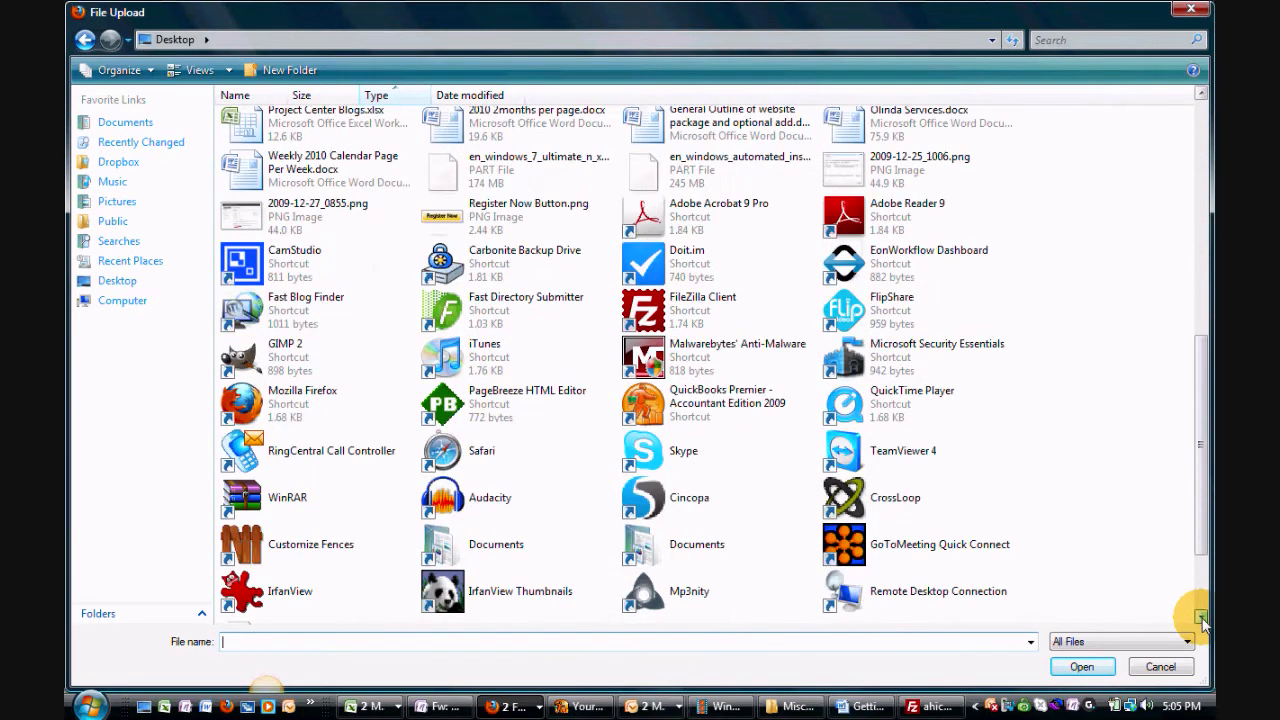
{"action": "scroll", "scroll_direction": "down", "scroll_amount": 3}
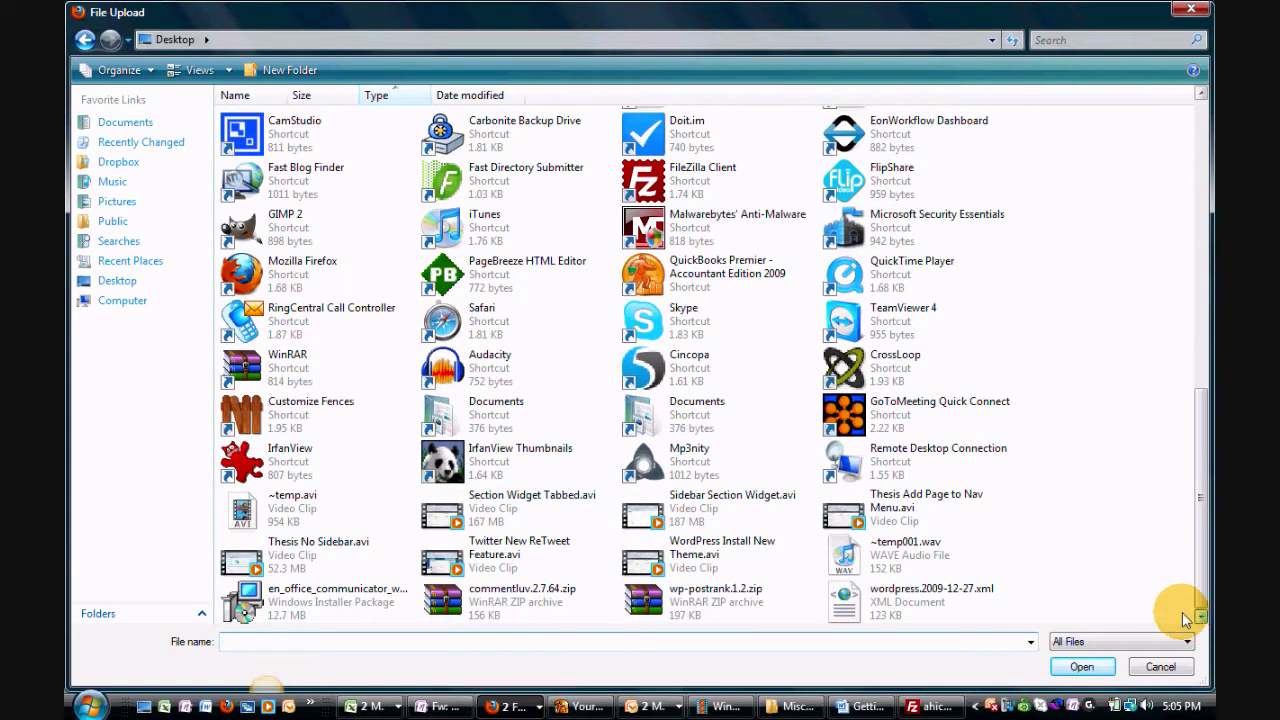
{"action": "left_click", "coordinate": [930, 600]}
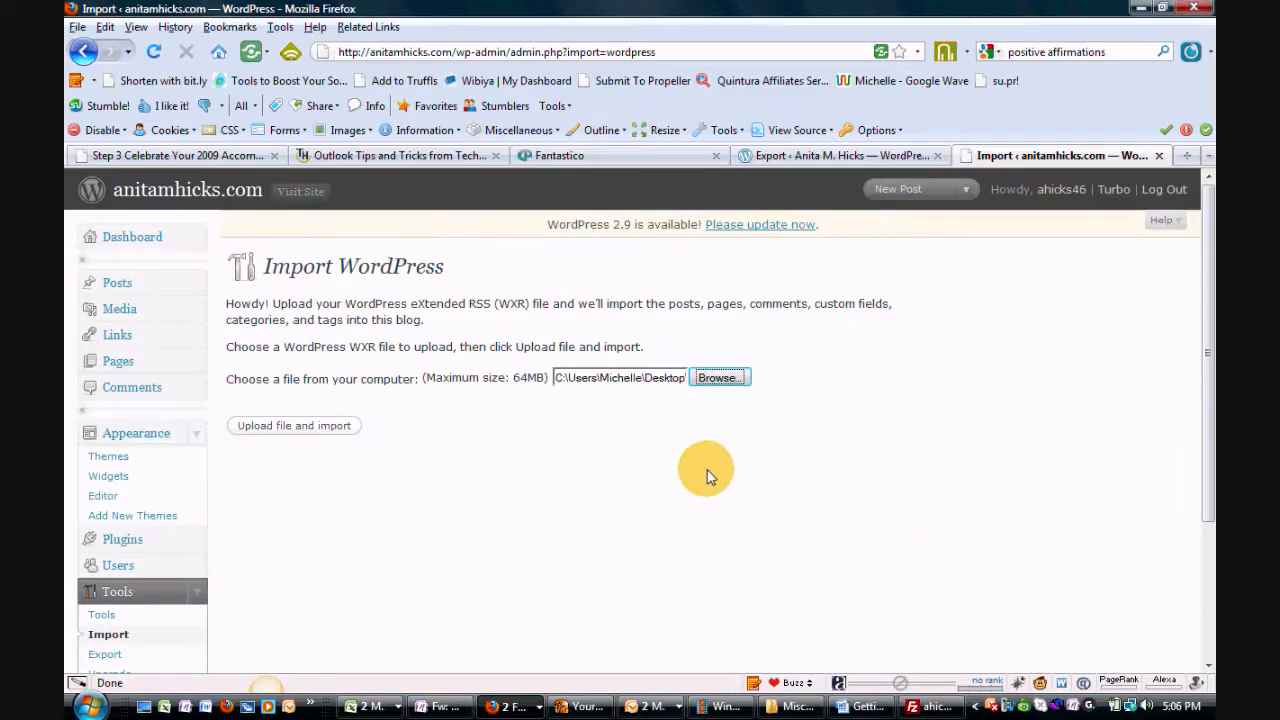
- Upload the file and submit the Assign Authors step with default author and attachment options
{"action": "left_click", "coordinate": [292, 424]}
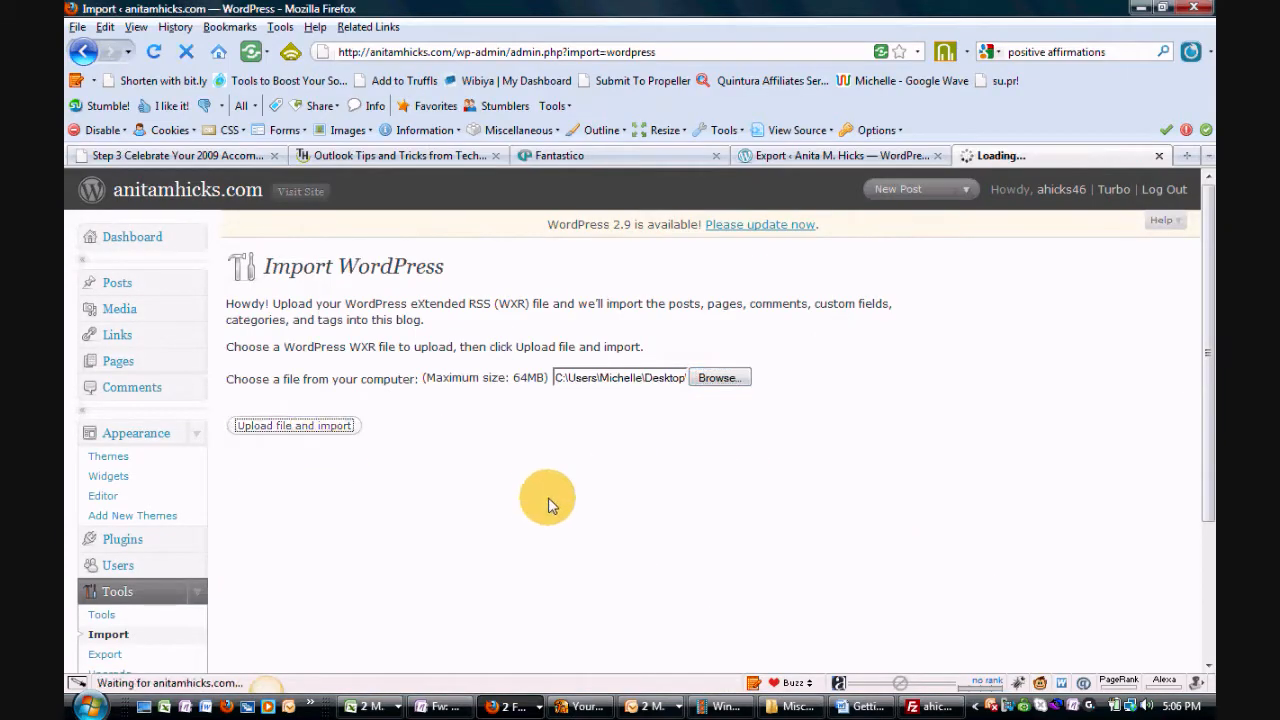
{"action": "left_click", "coordinate": [292, 424]}
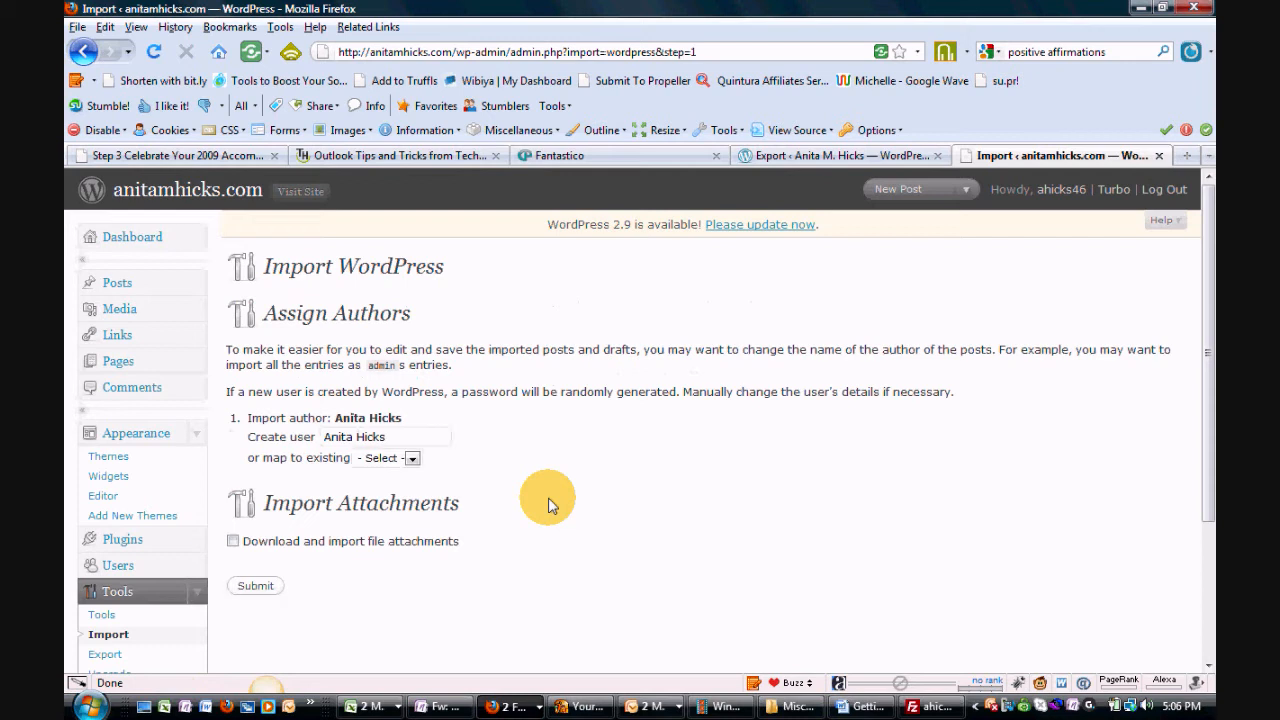
{"action": "mouse_move", "coordinate": [352, 560]}
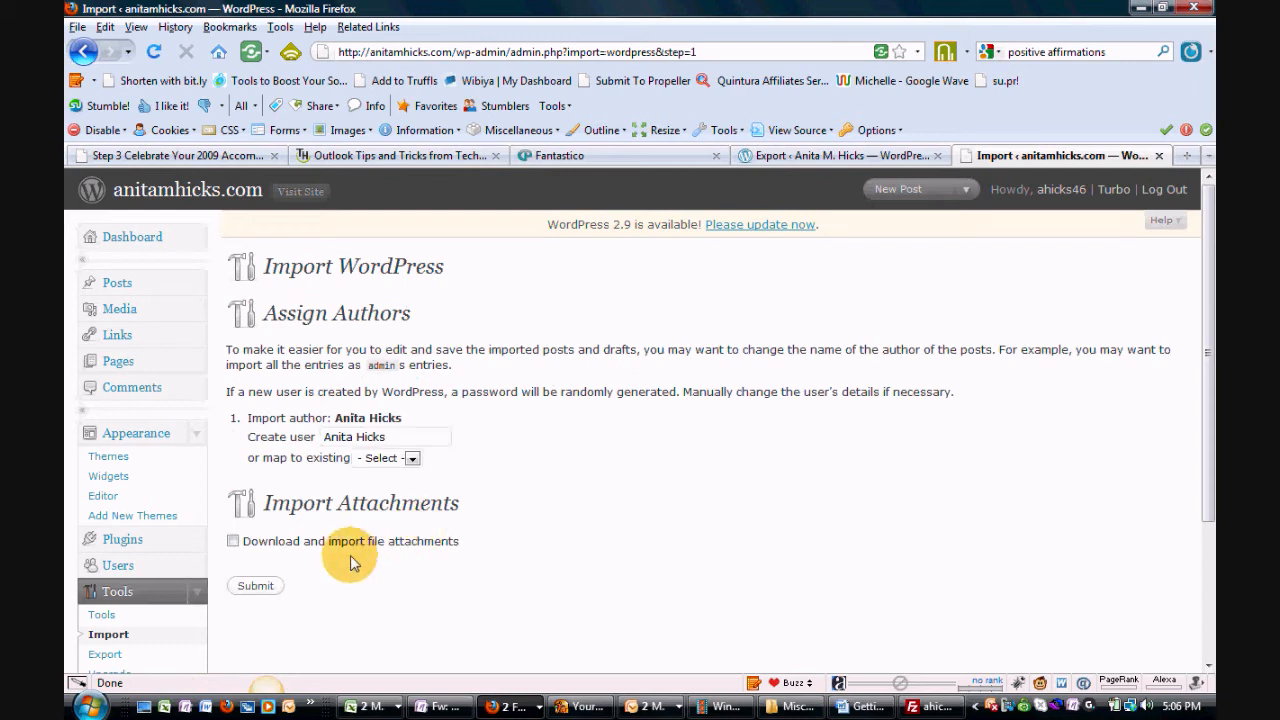
{"action": "mouse_move", "coordinate": [388, 448]}
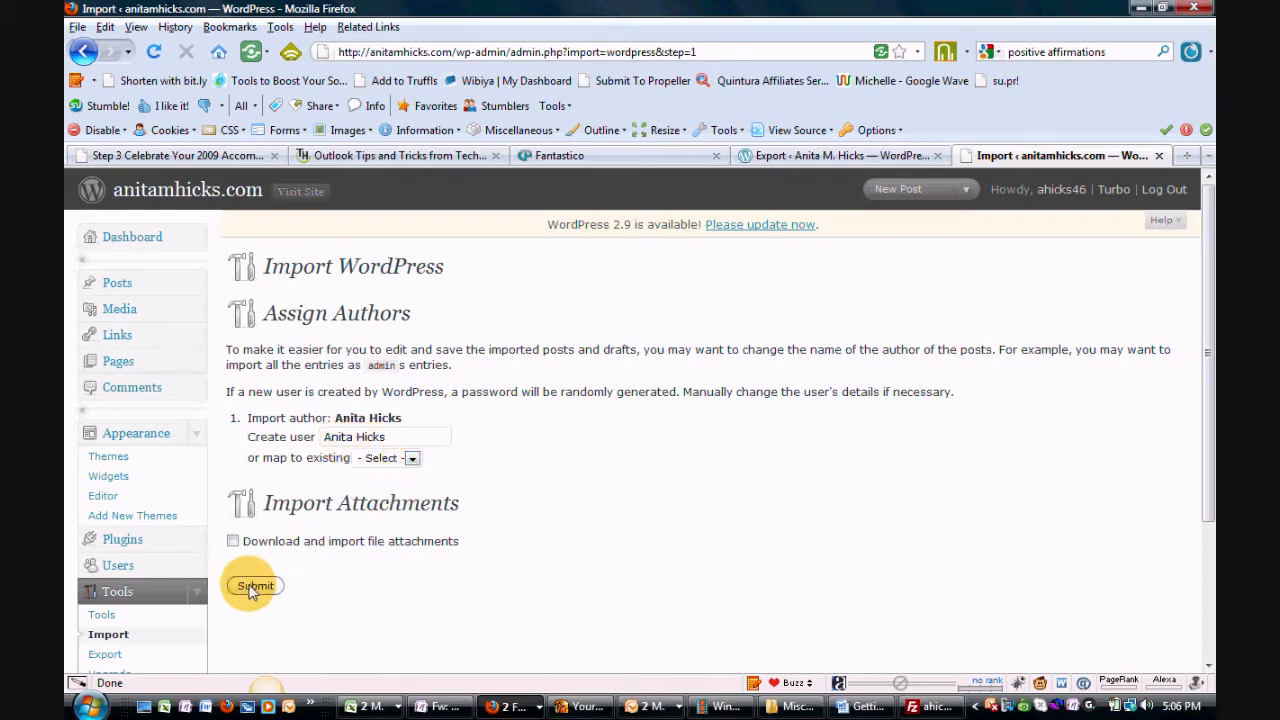
{"action": "left_click", "coordinate": [256, 584]}
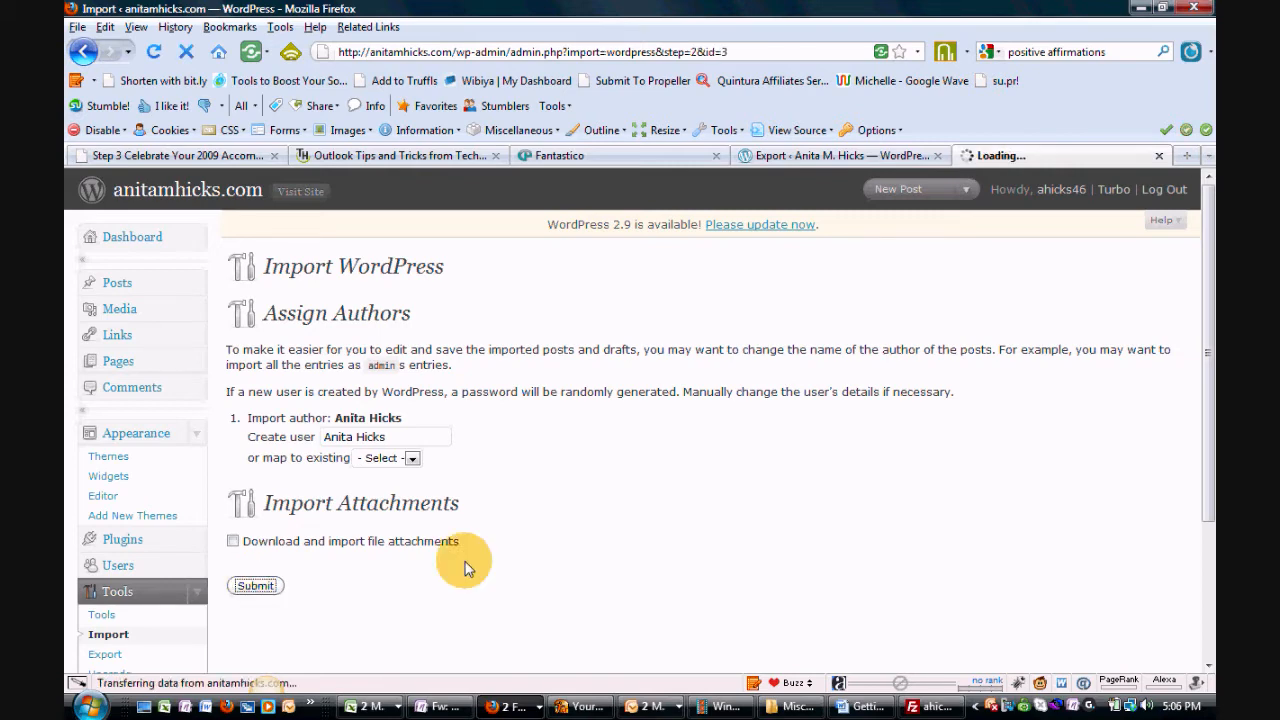
- Wait for the import to list about 28 posts and report All done
{"action": "left_click", "coordinate": [256, 584]}
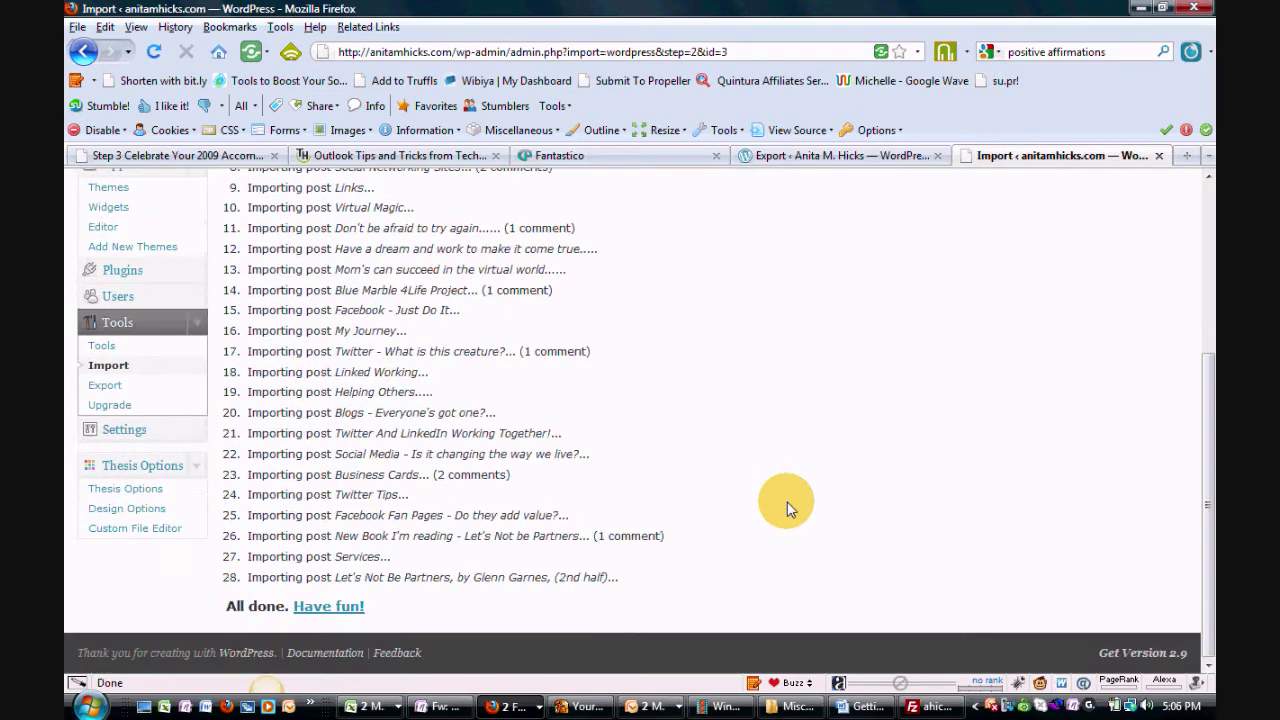
{"action": "mouse_move", "coordinate": [436, 608]}
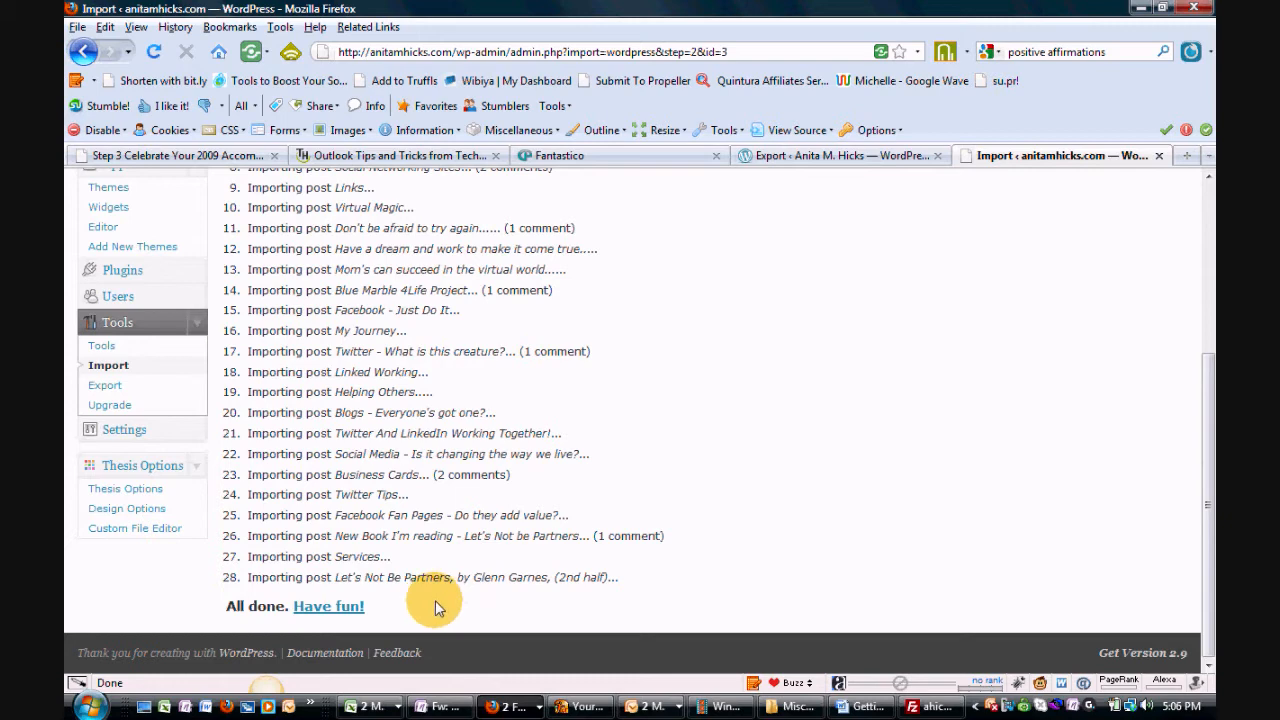
{"action": "mouse_move", "coordinate": [296, 620]}
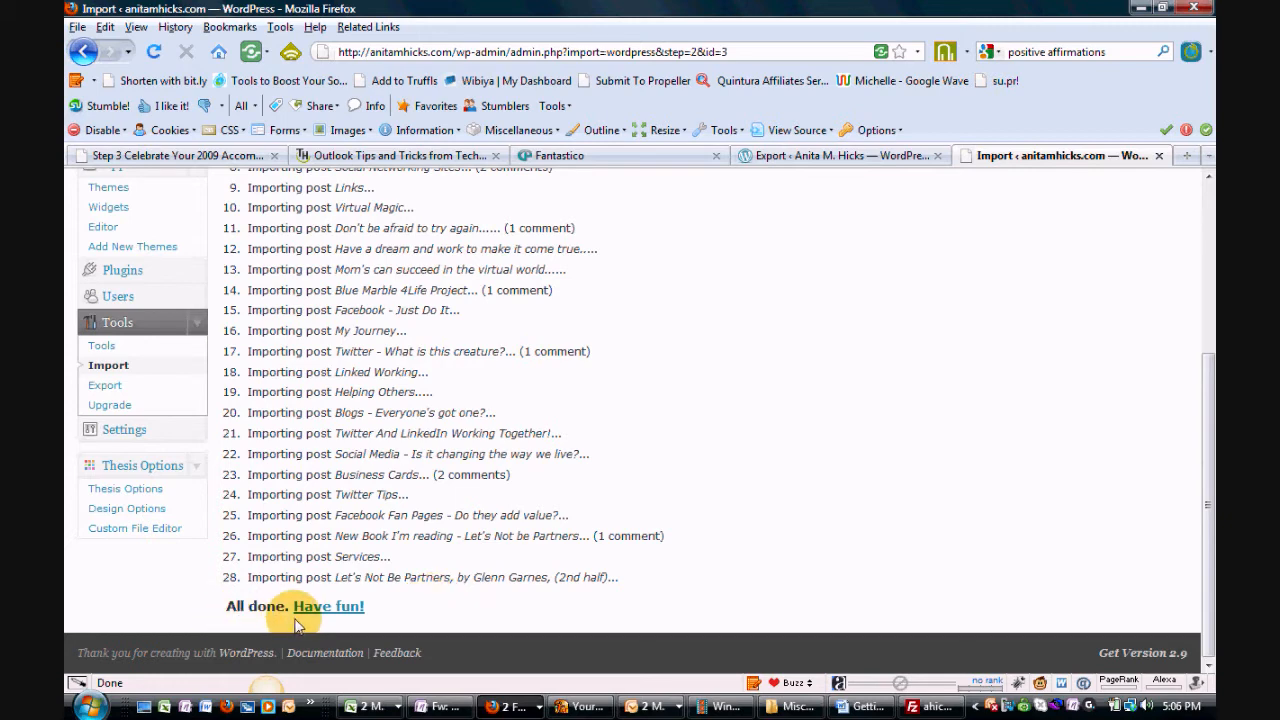
{"action": "scroll", "scroll_direction": "up", "scroll_amount": 3}
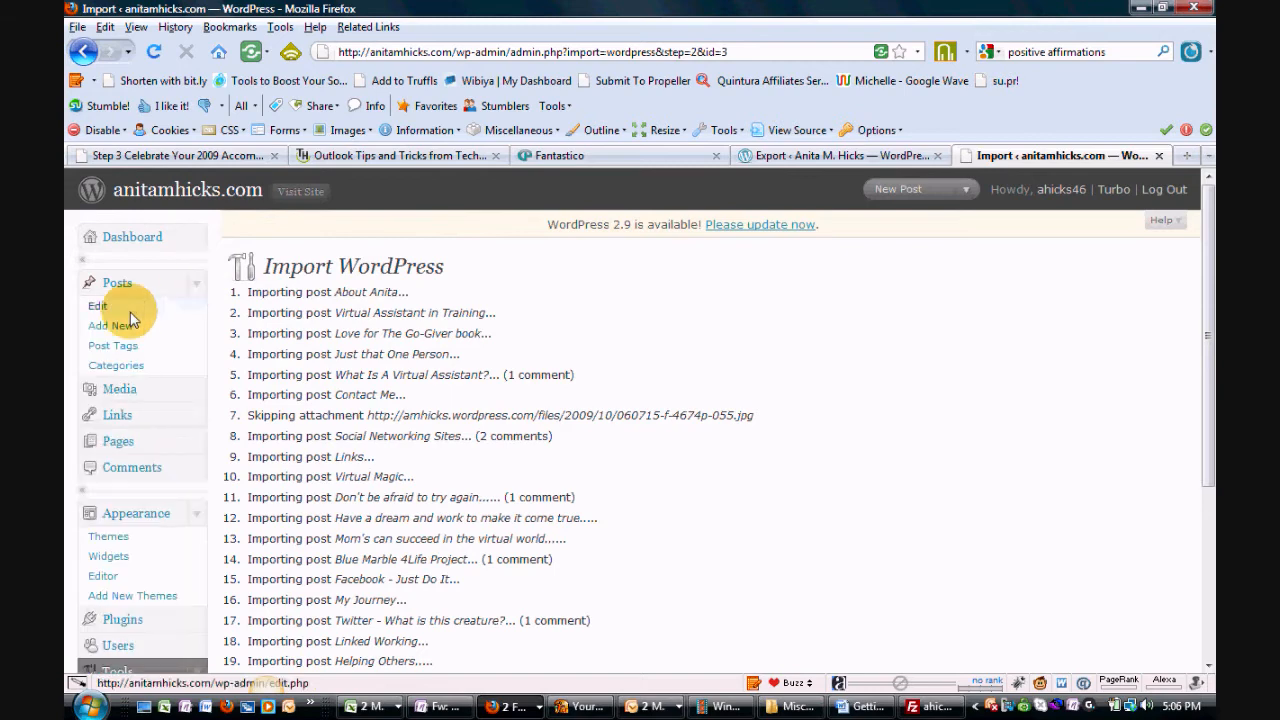
- View Posts > Edit to confirm the 24 imported published posts with categories, tags and dates
{"action": "left_click", "coordinate": [96, 304]}
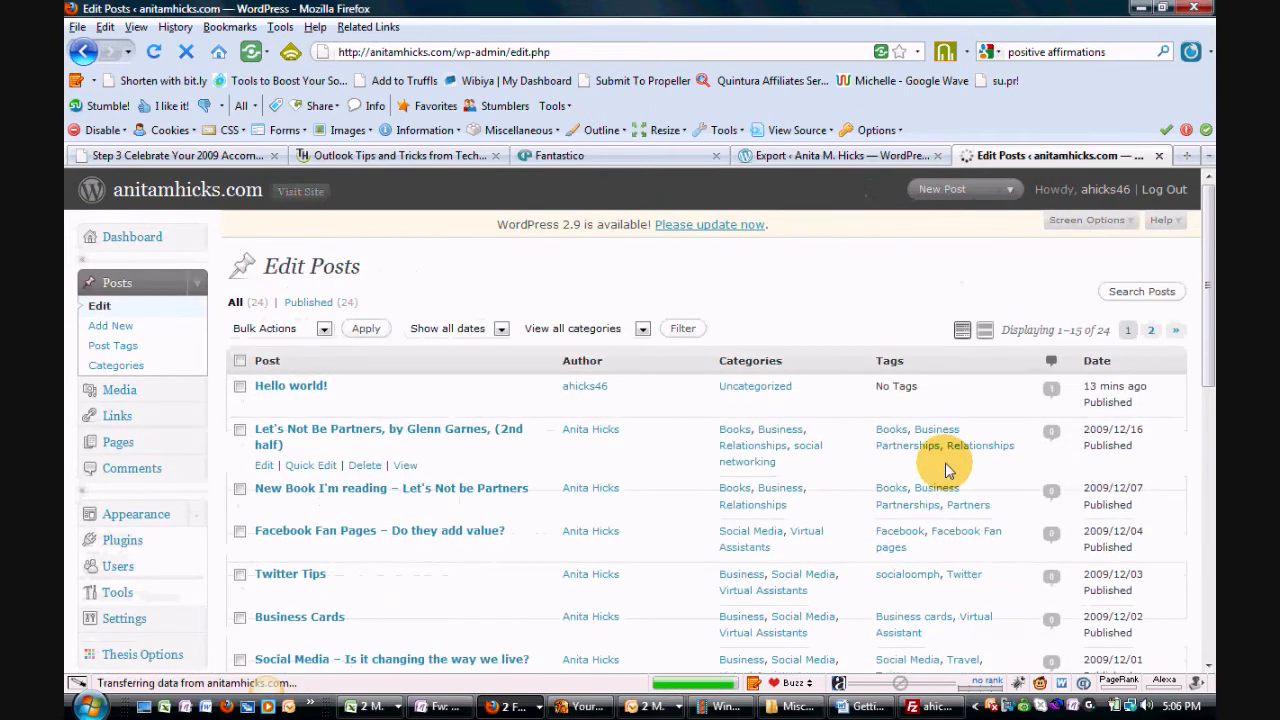
{"action": "left_click", "coordinate": [136, 512]}
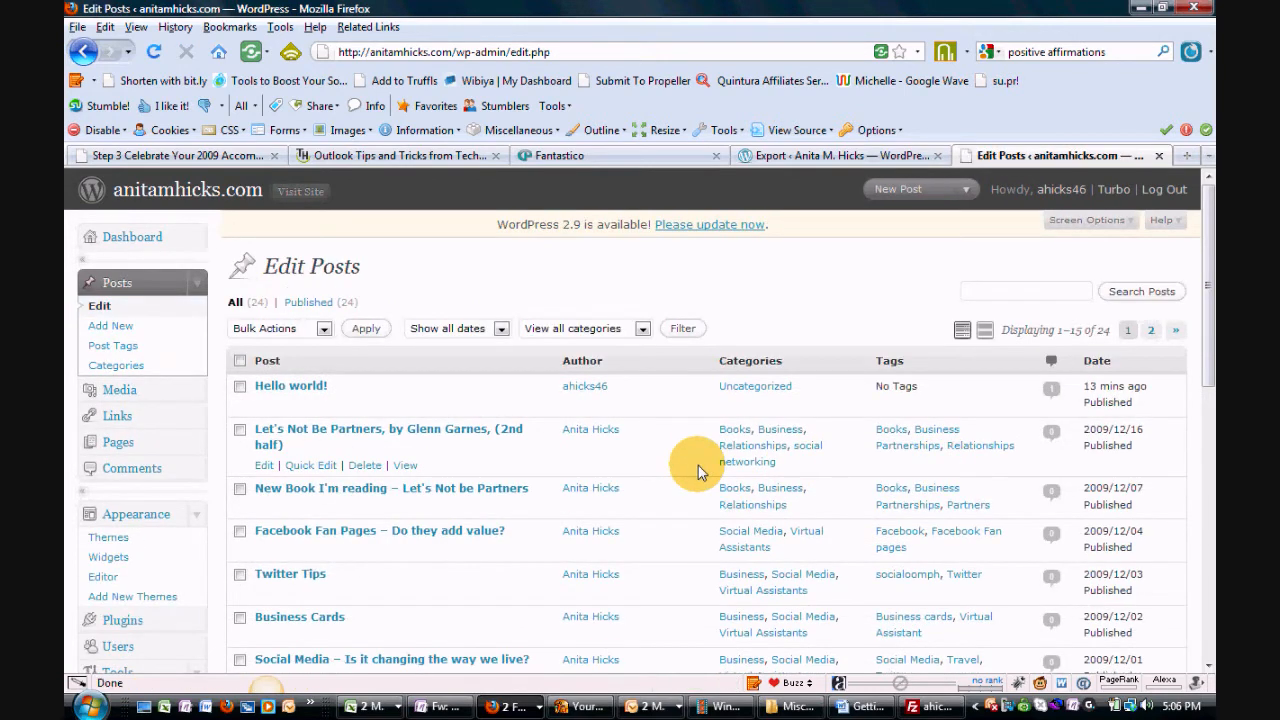
{"action": "scroll", "scroll_direction": "down", "scroll_amount": 3}
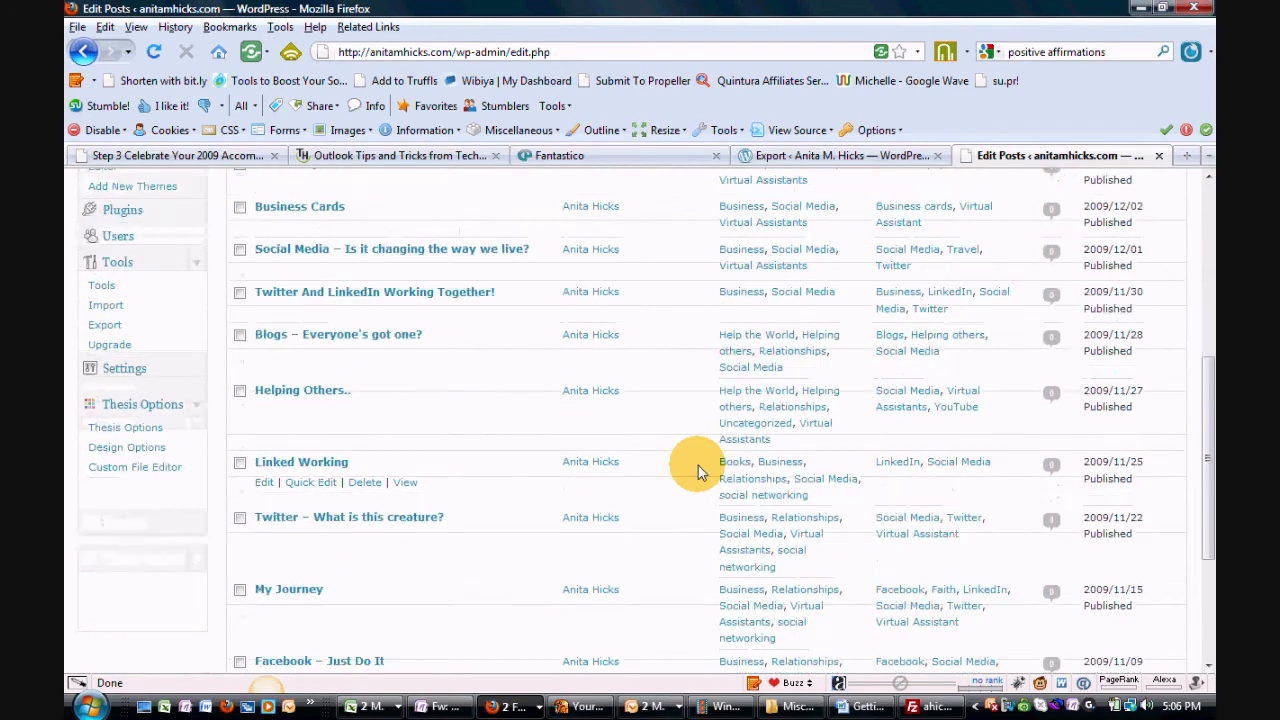
{"action": "scroll", "scroll_direction": "up", "scroll_amount": 3}
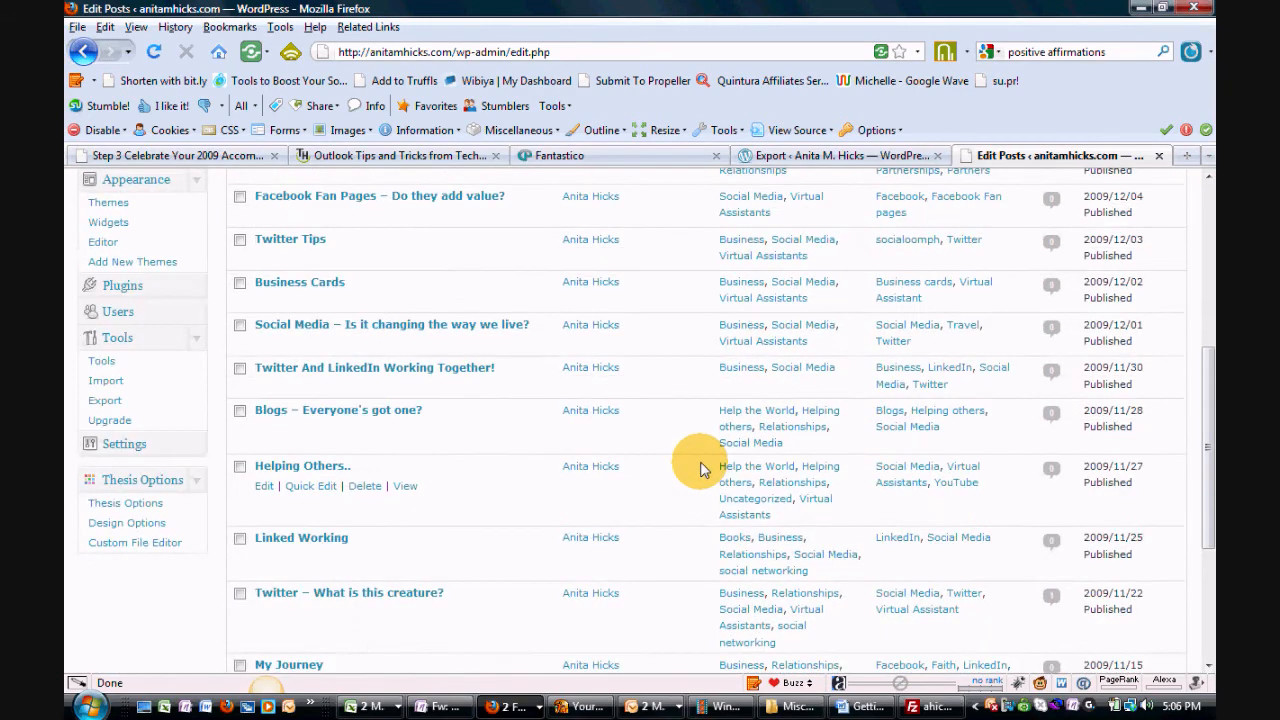
{"action": "scroll", "scroll_direction": "up", "scroll_amount": 3}
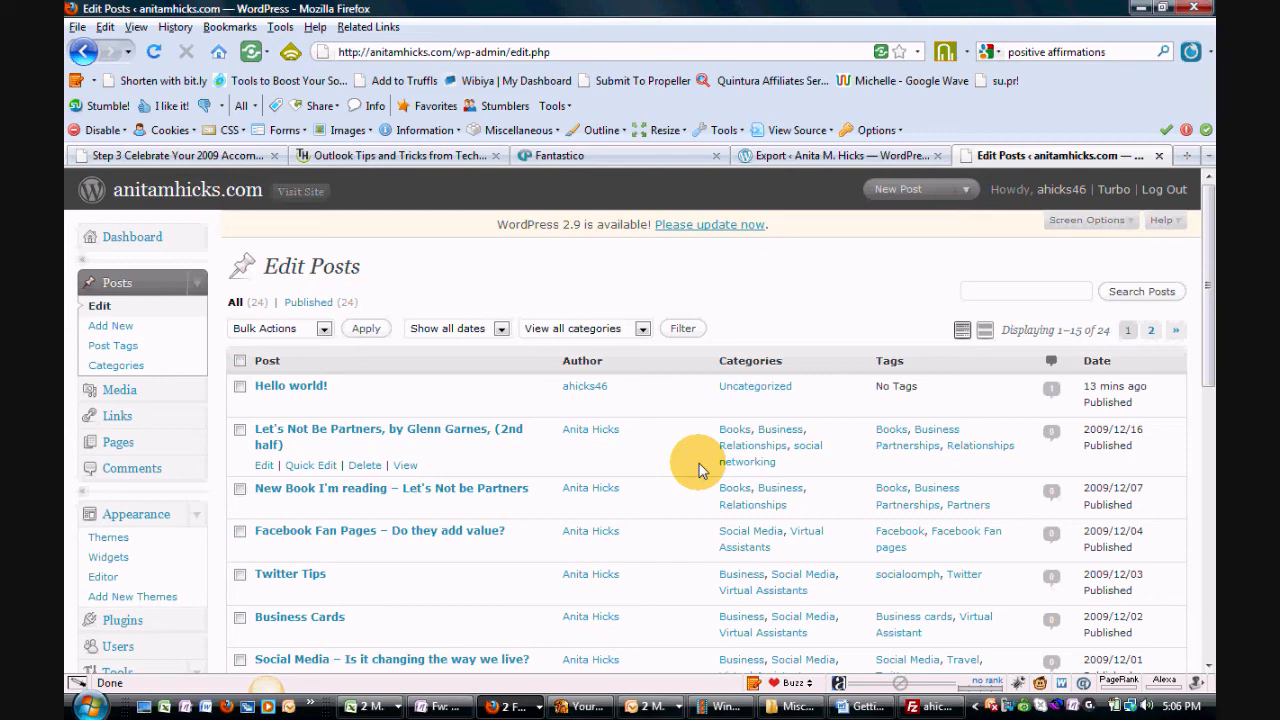